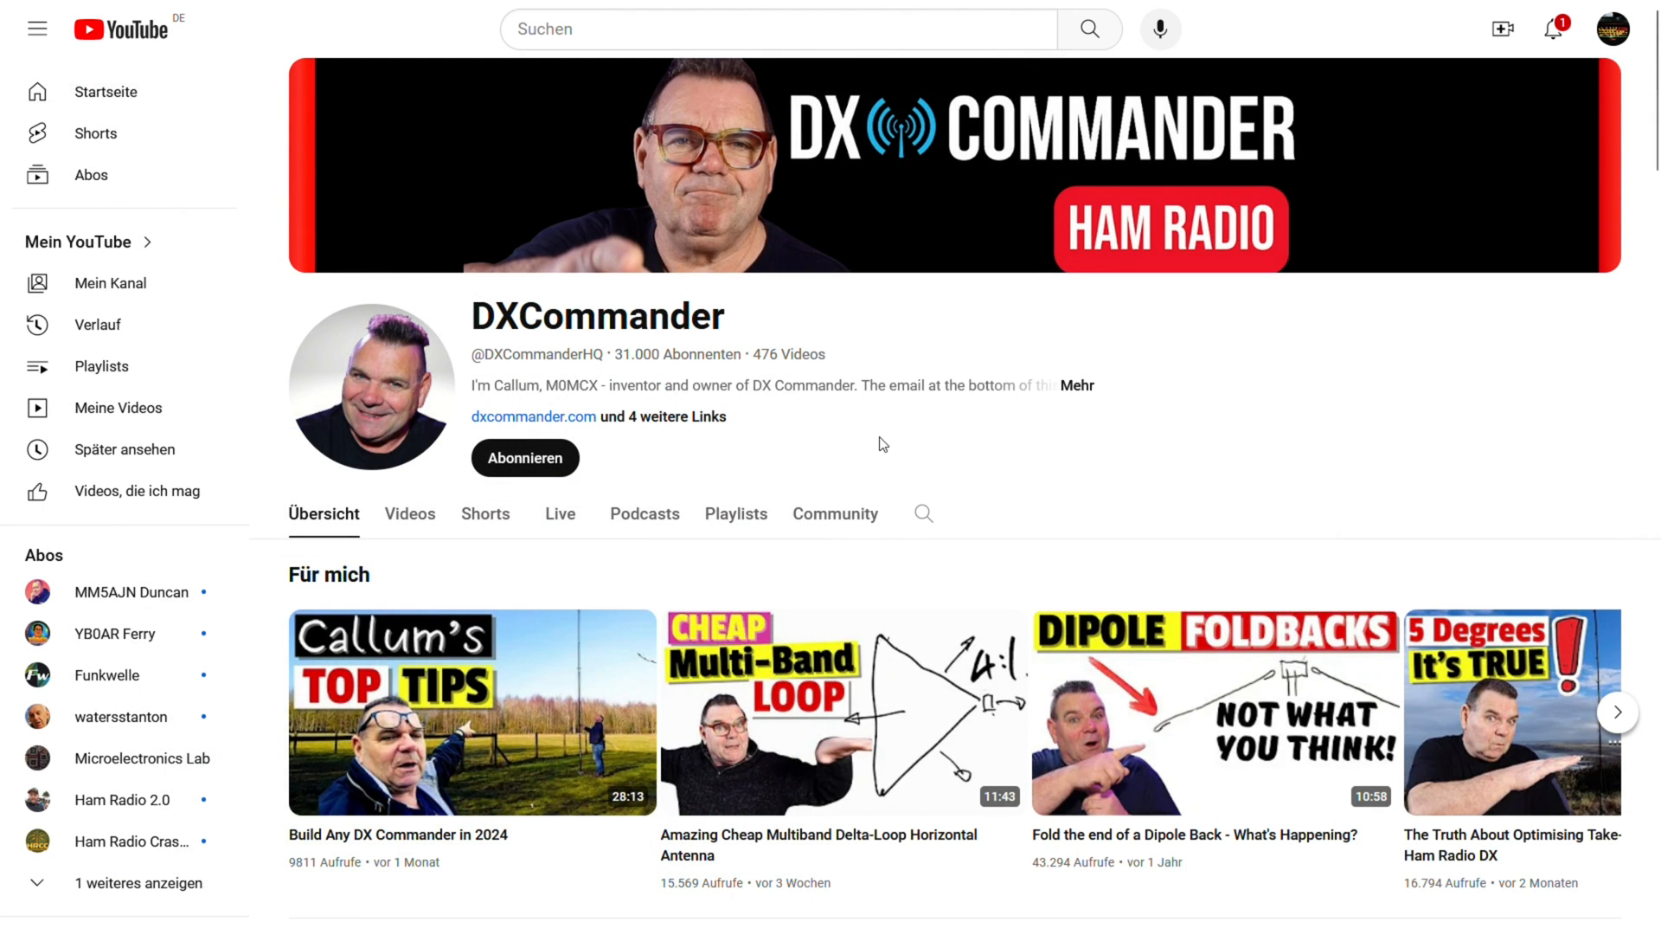
Step: Find and open the DXCommander switchable phased vertical array video on YouTube
scroll(down, 3)
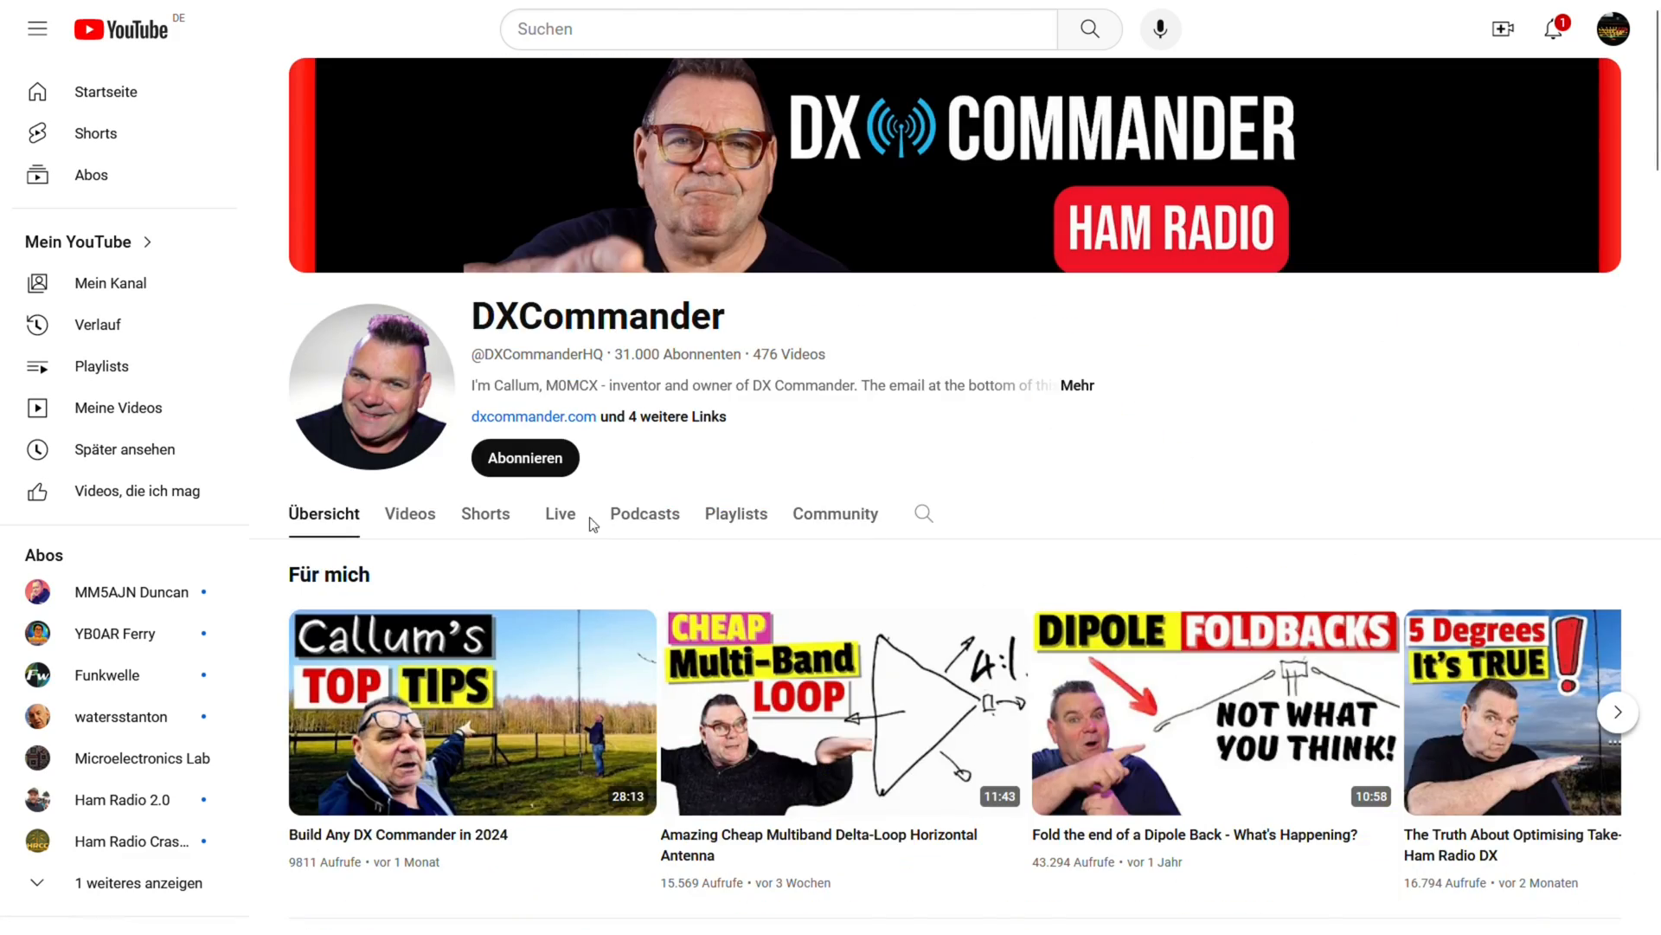
click(735, 513)
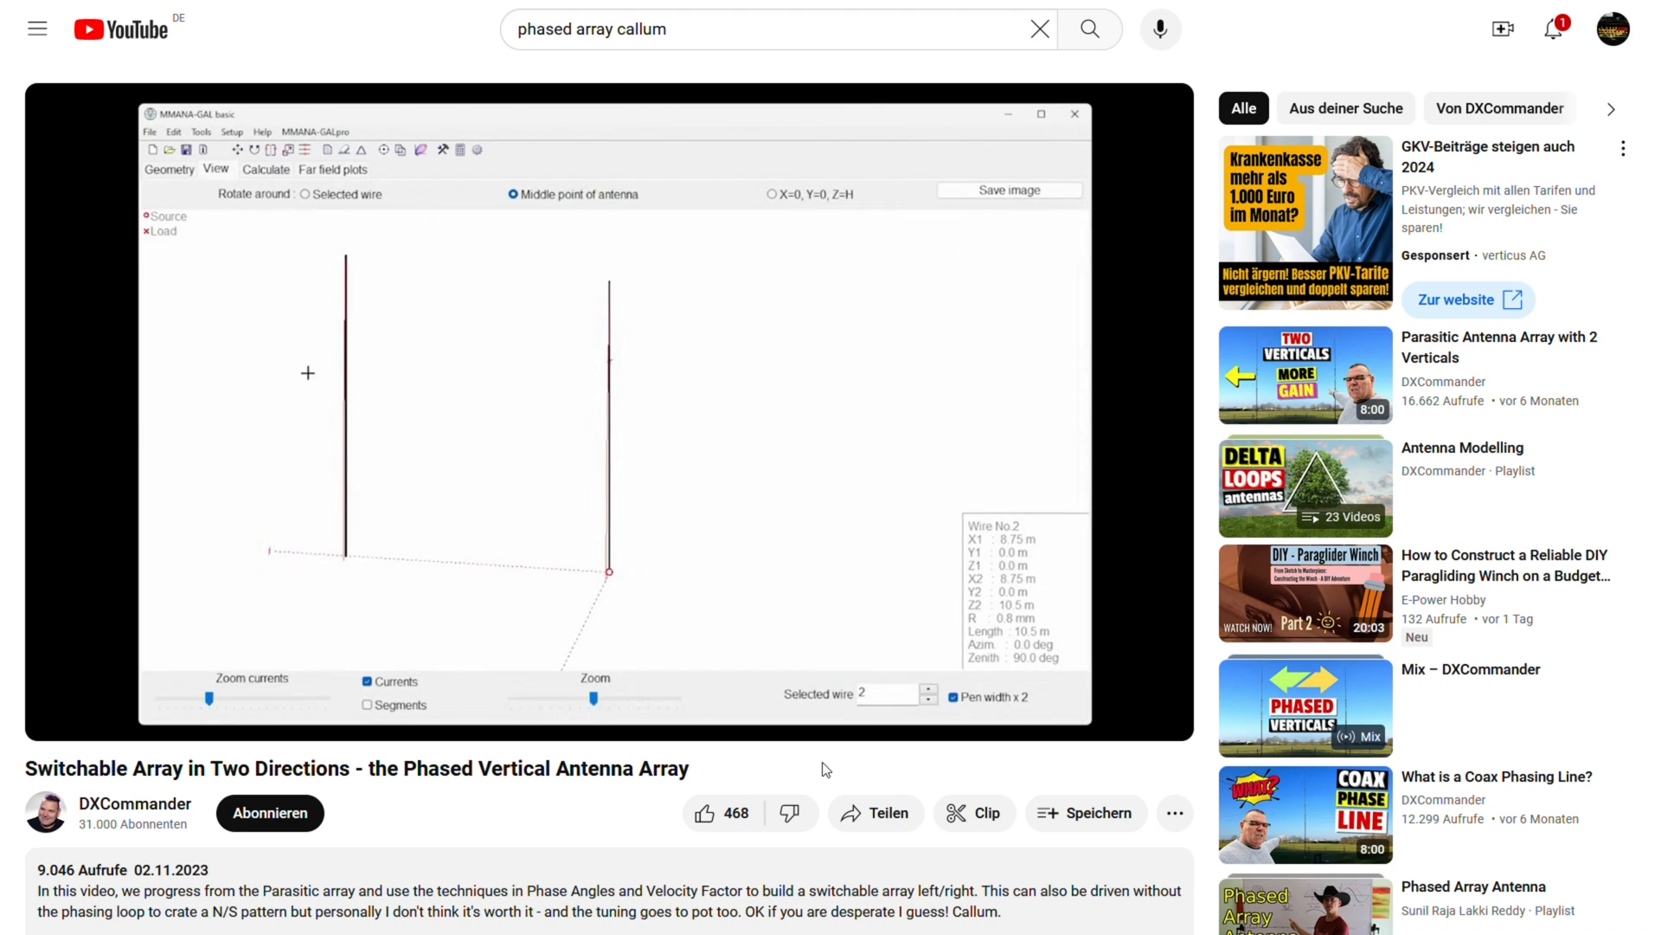
click(368, 681)
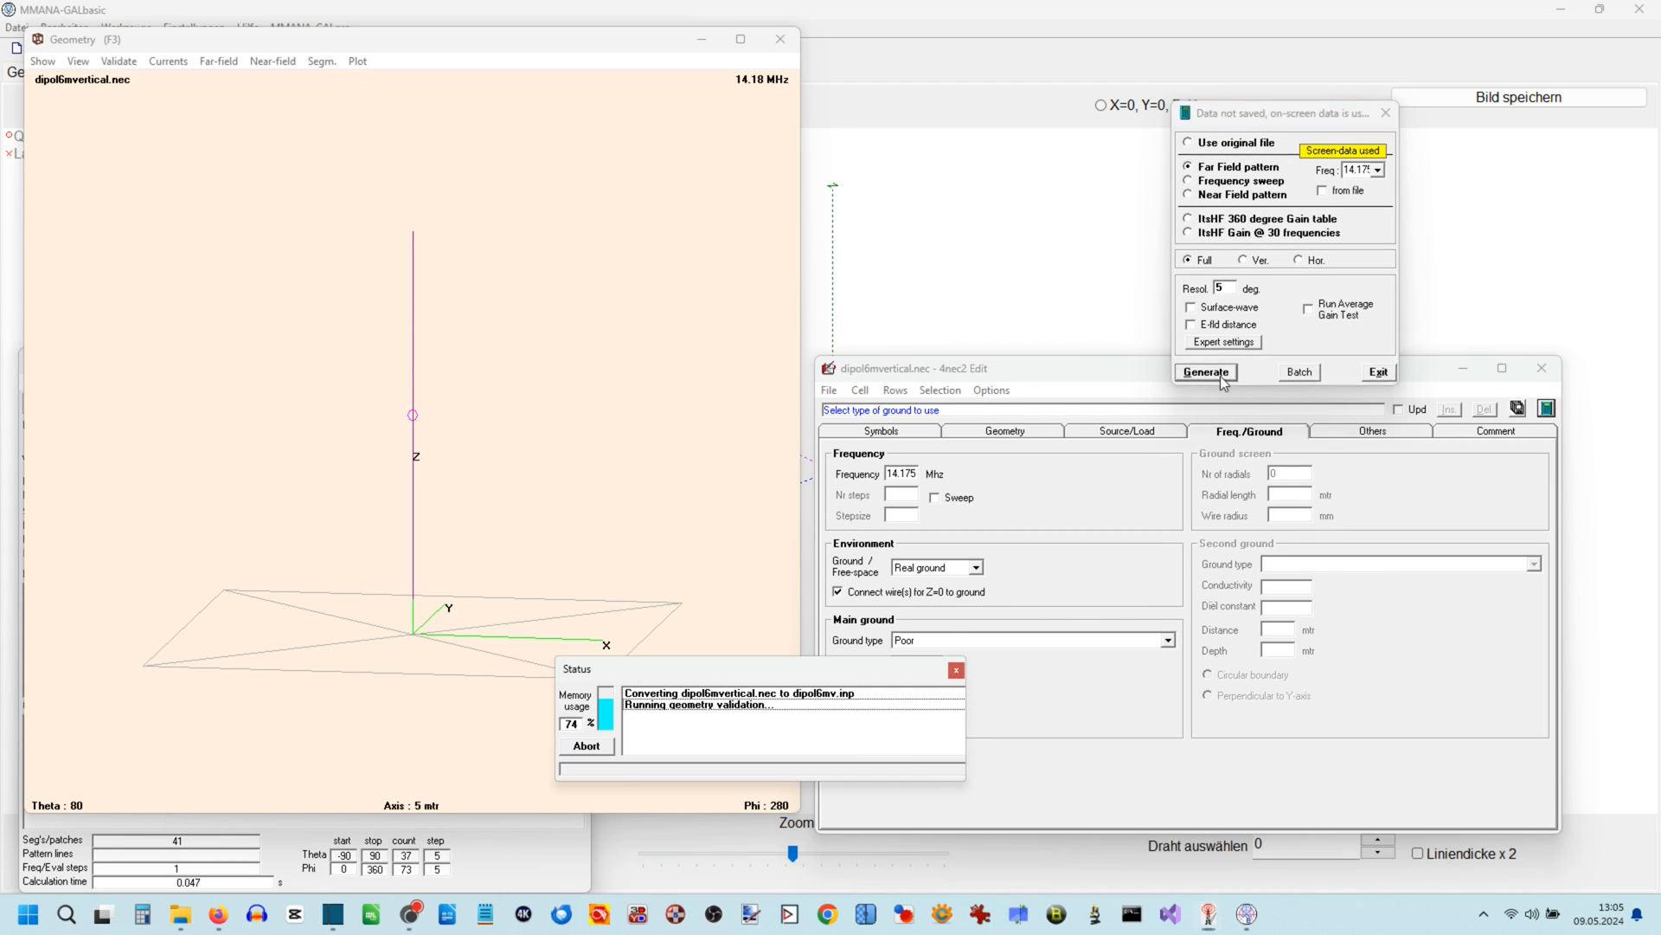
Step: Compare the dipole's far-field gain over real ground (0.15 dBi) and perfect ground (7.18 dBi)
click(1204, 372)
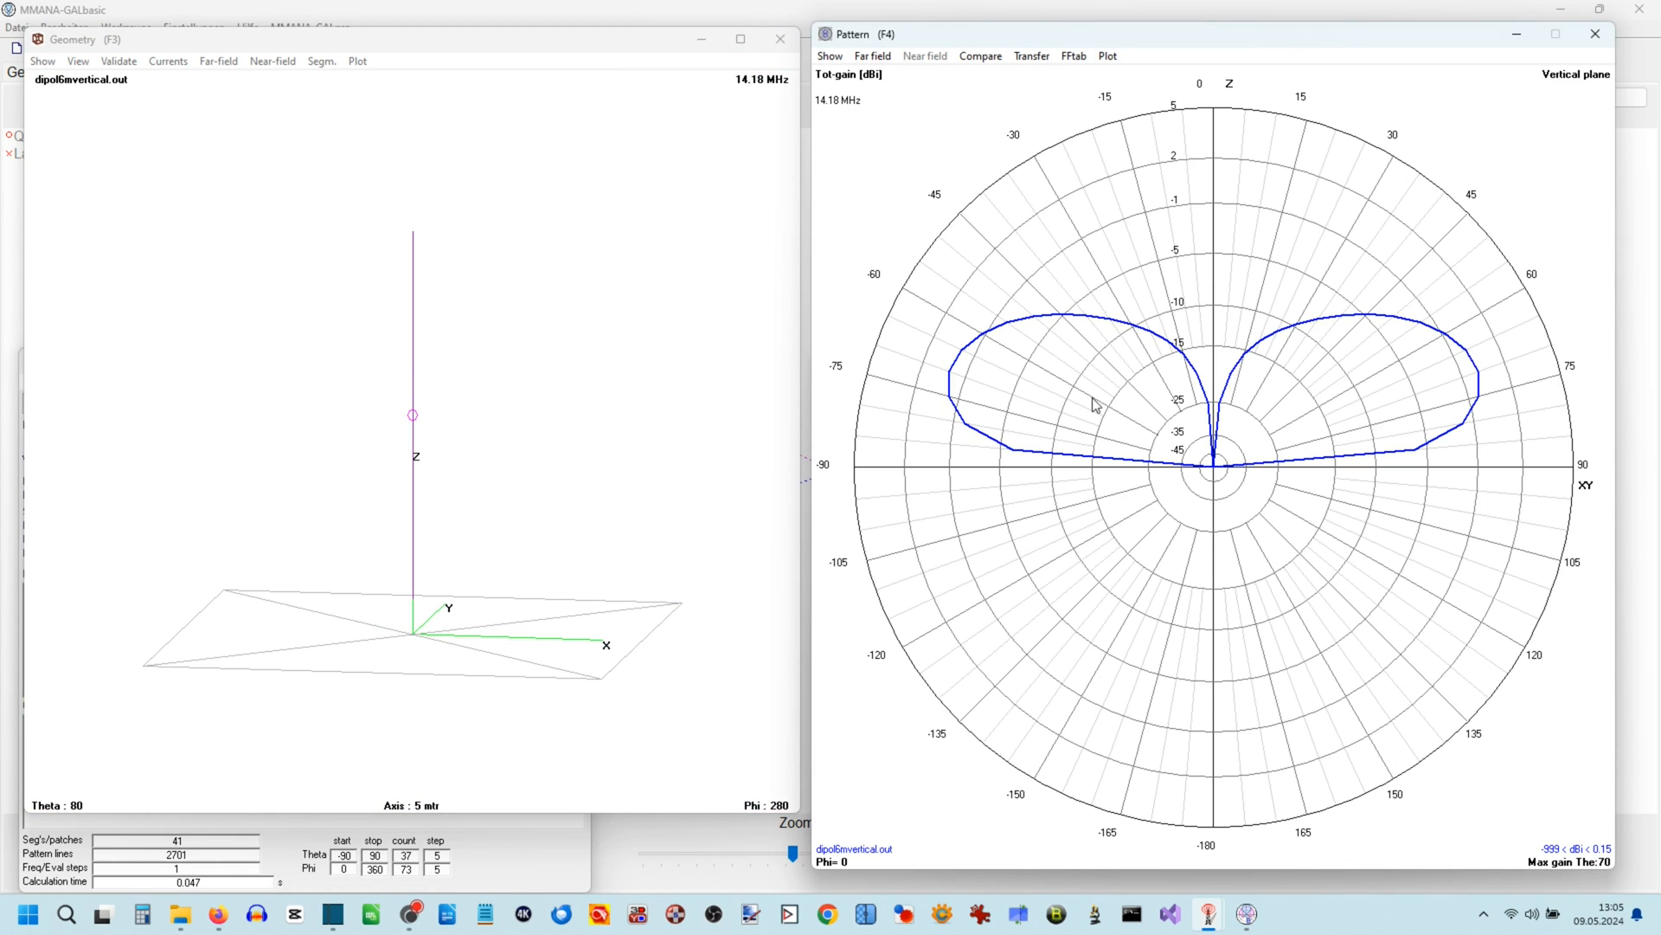
click(1463, 424)
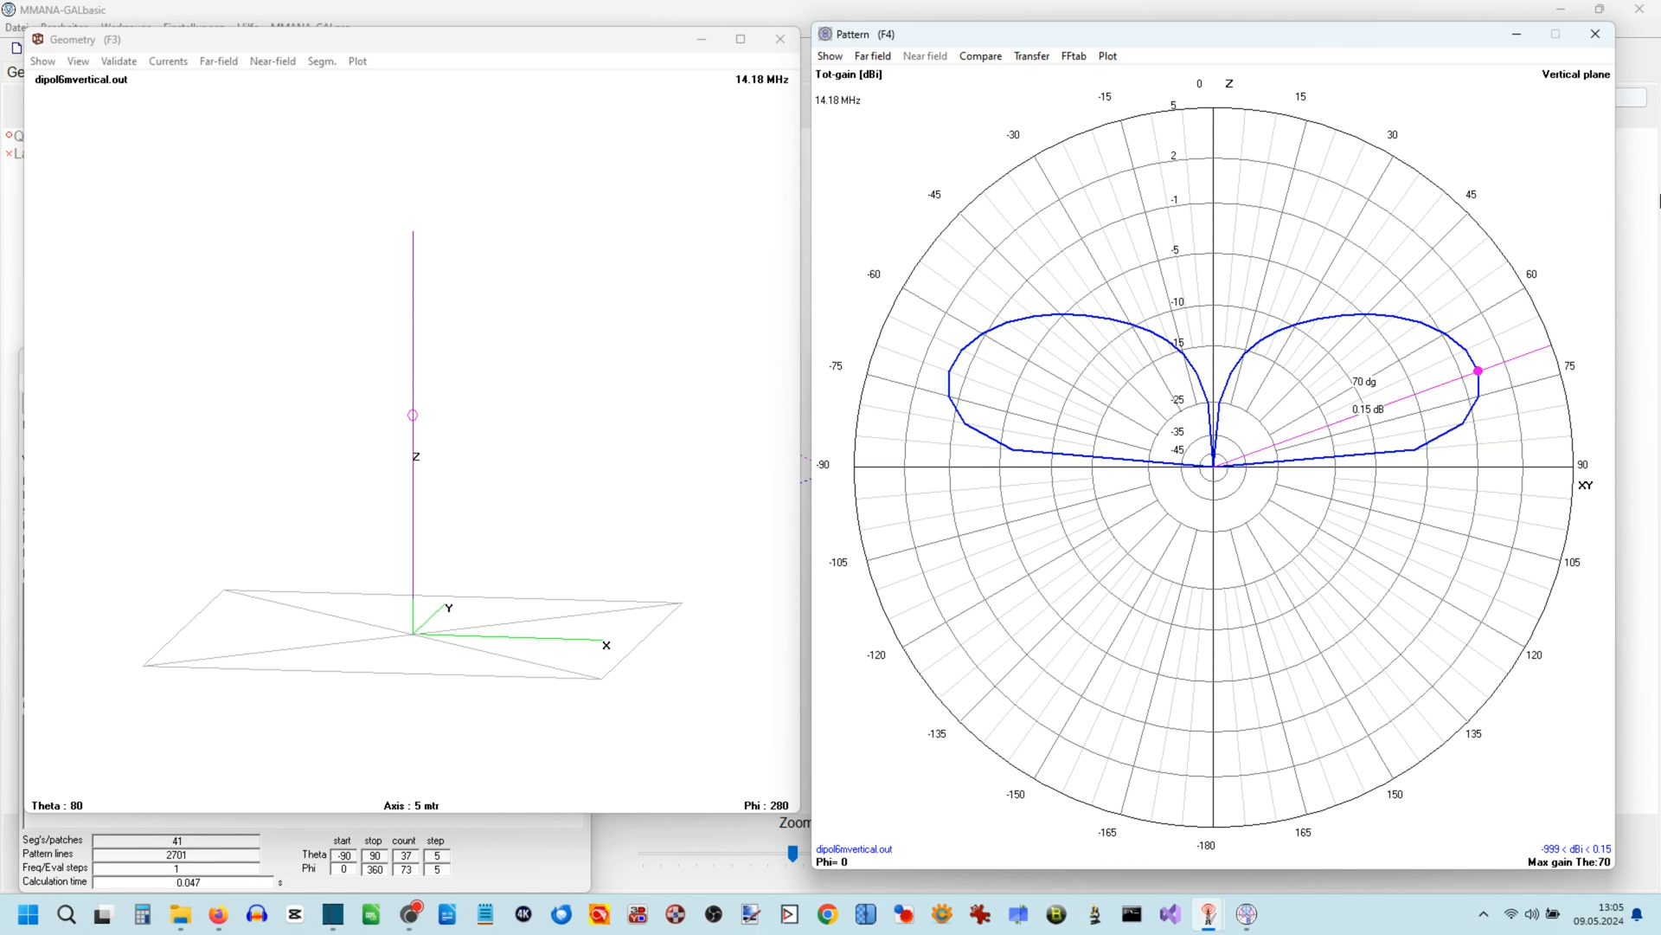
mouse_move(801, 326)
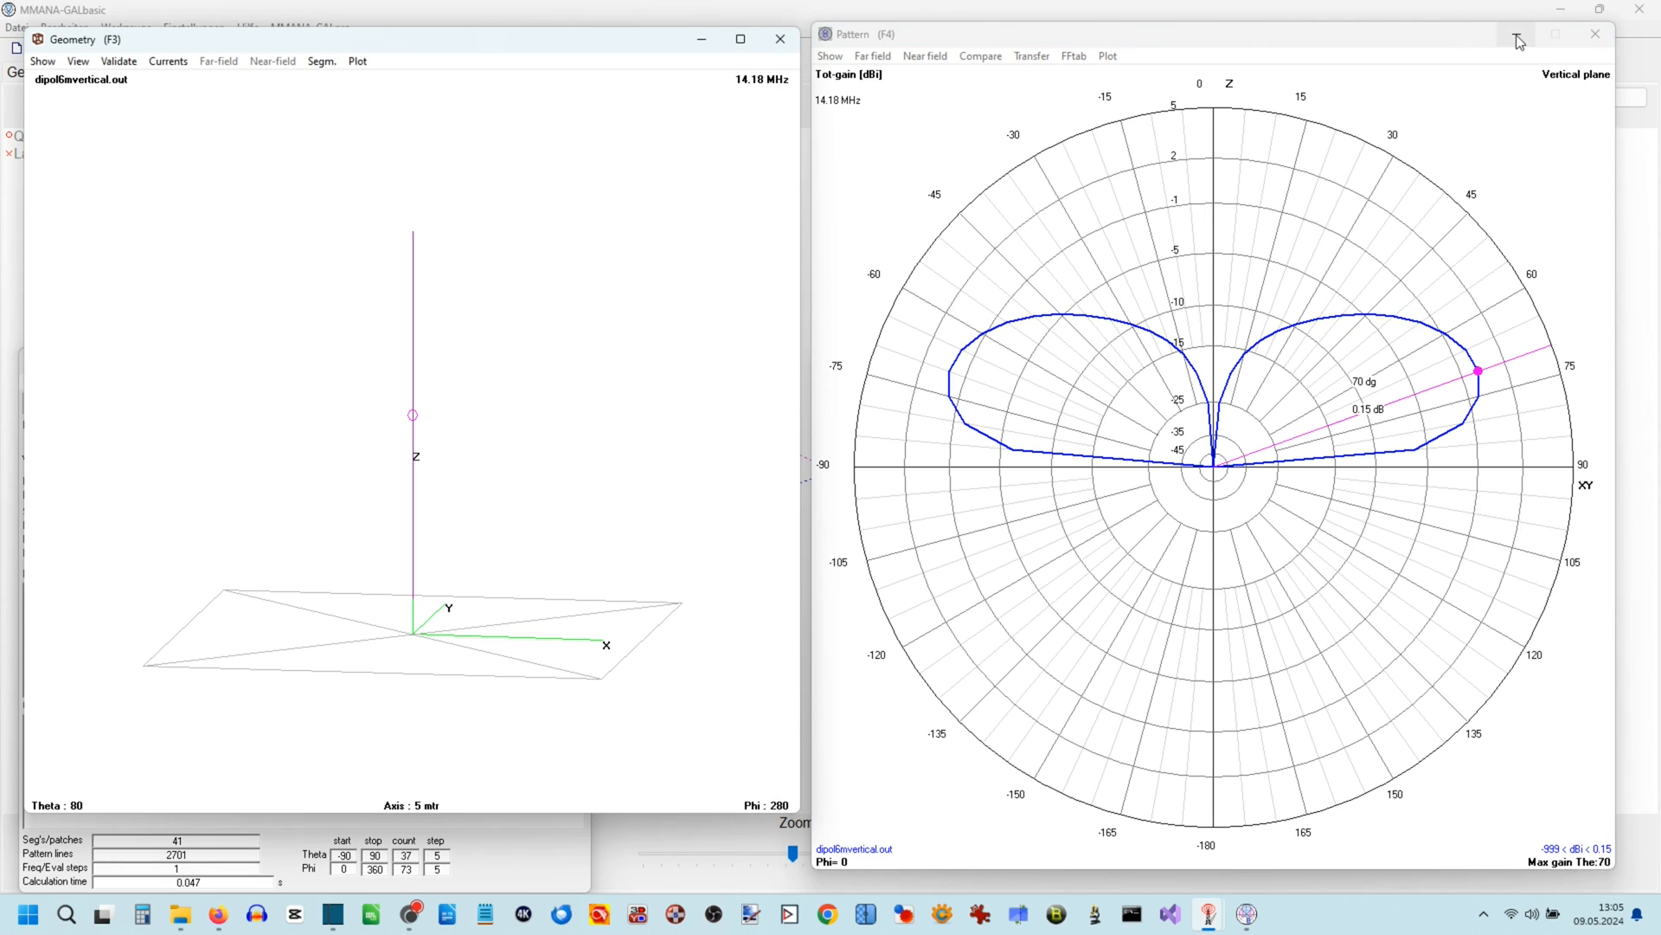
click(973, 567)
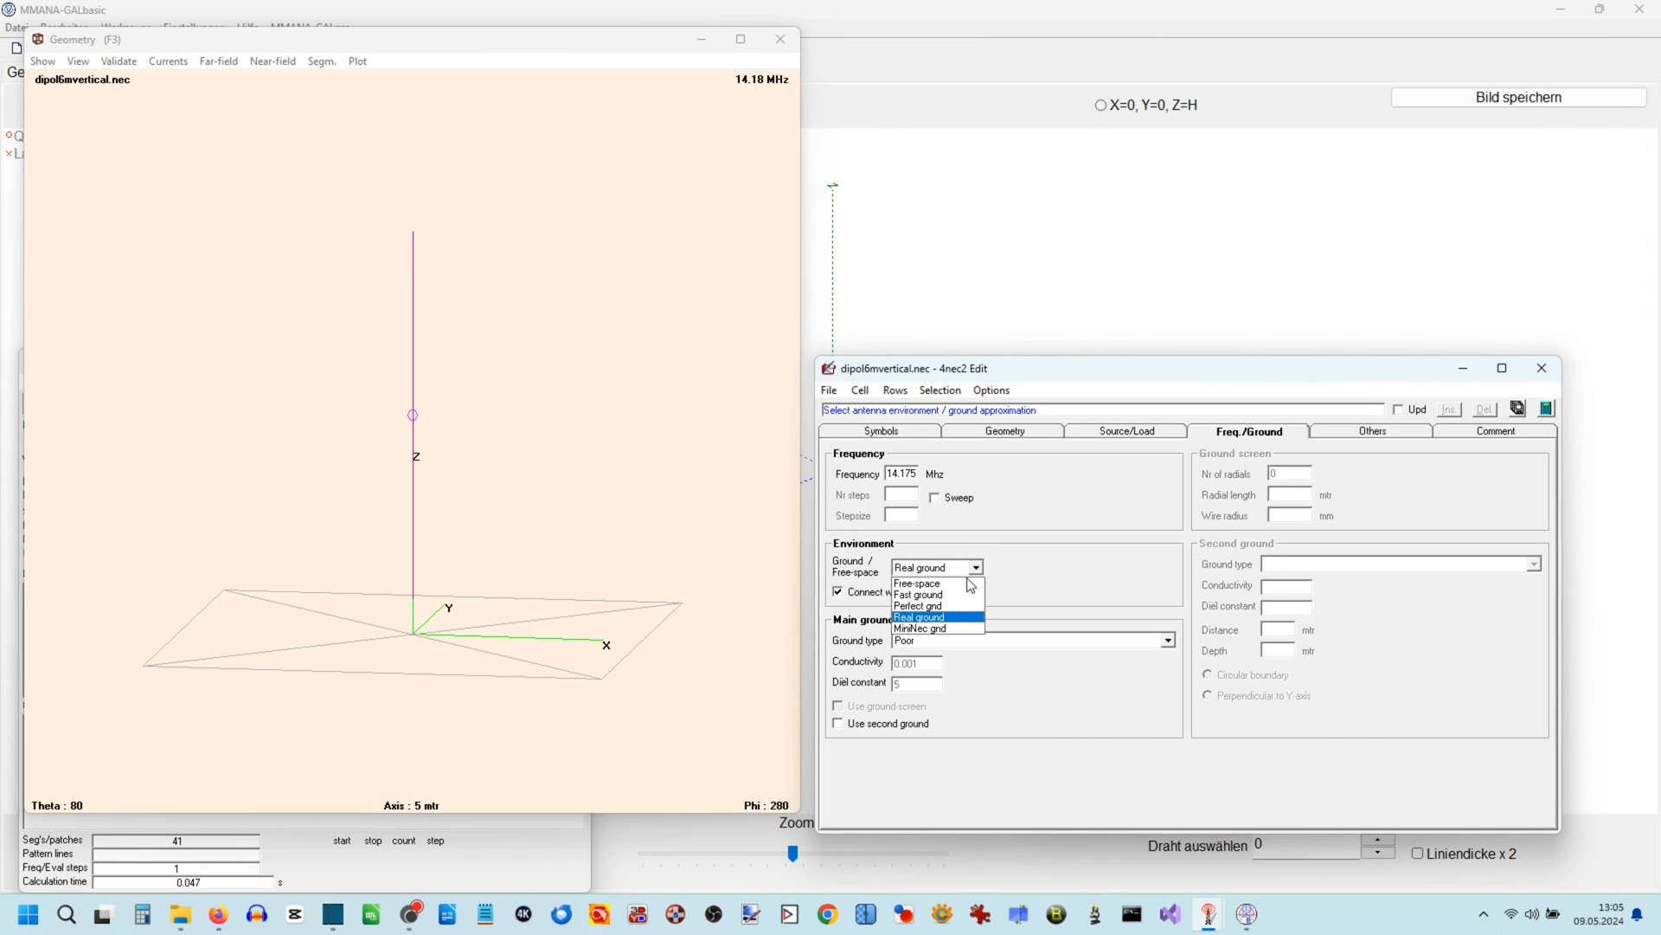
mouse_move(936, 605)
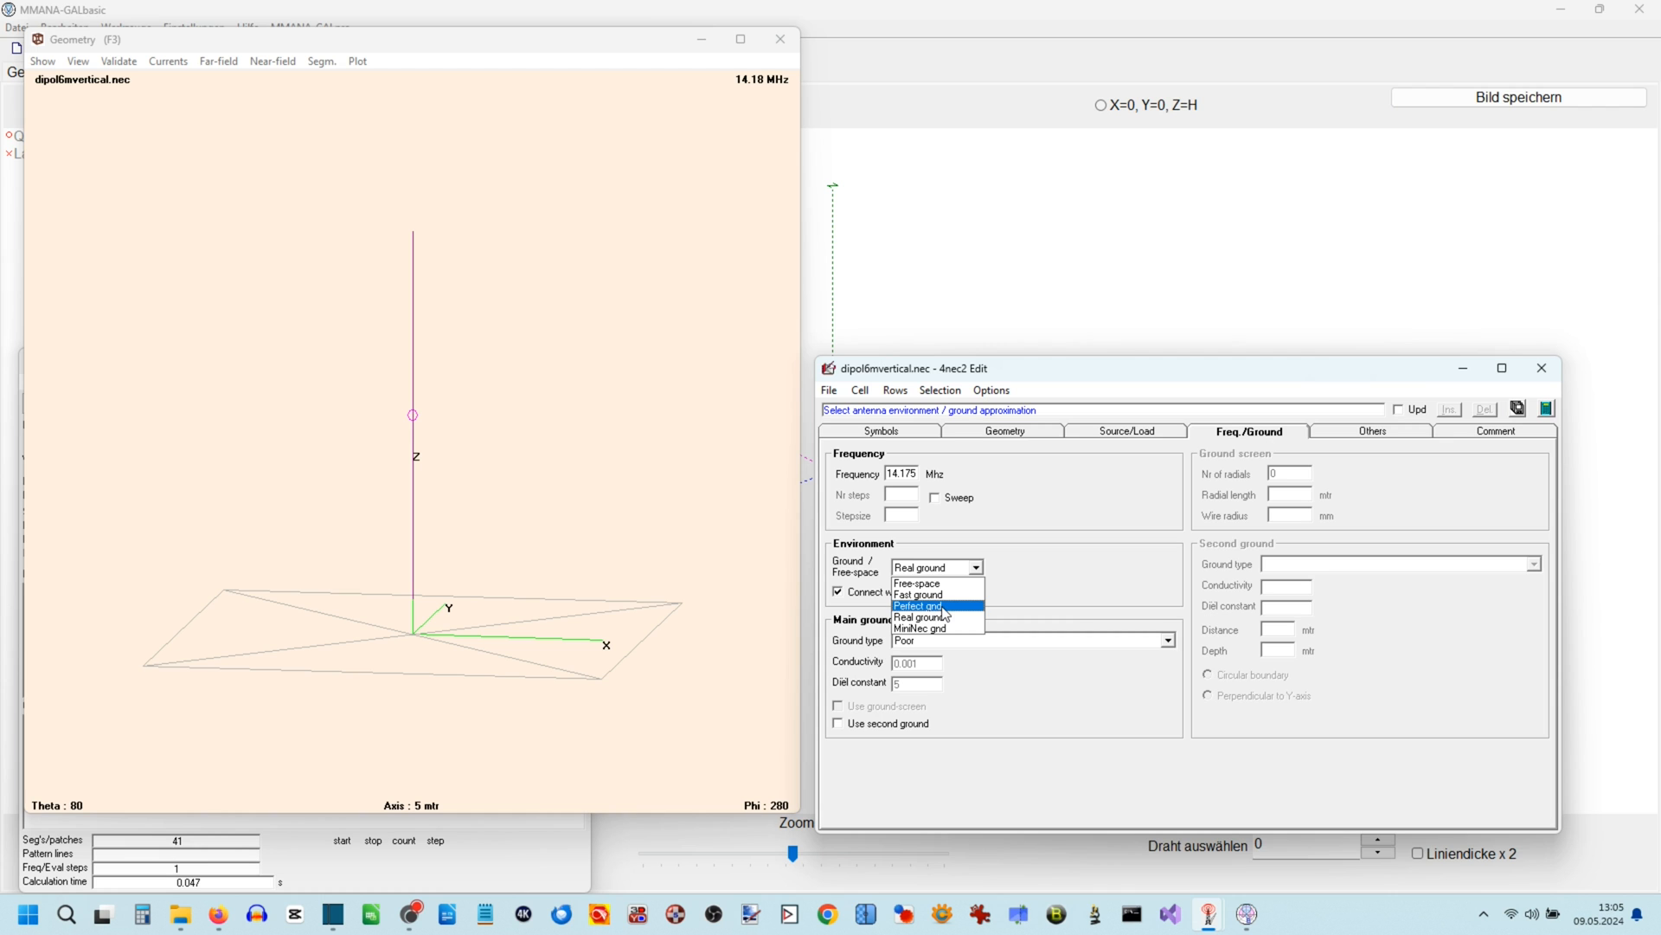
click(916, 605)
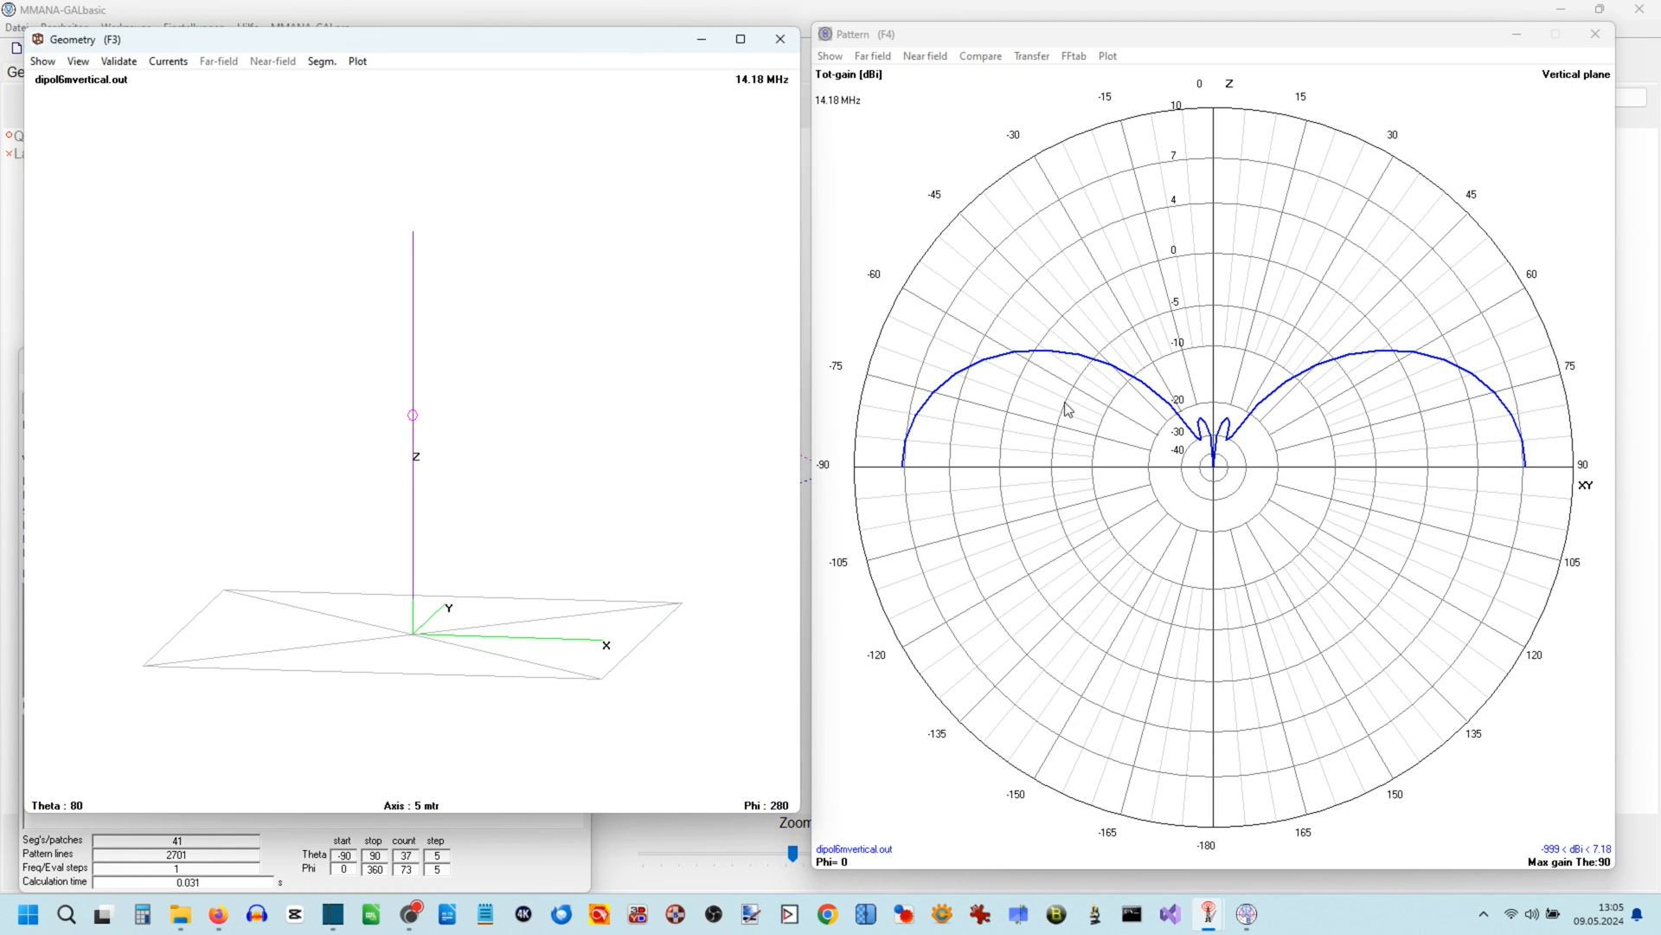
click(1509, 415)
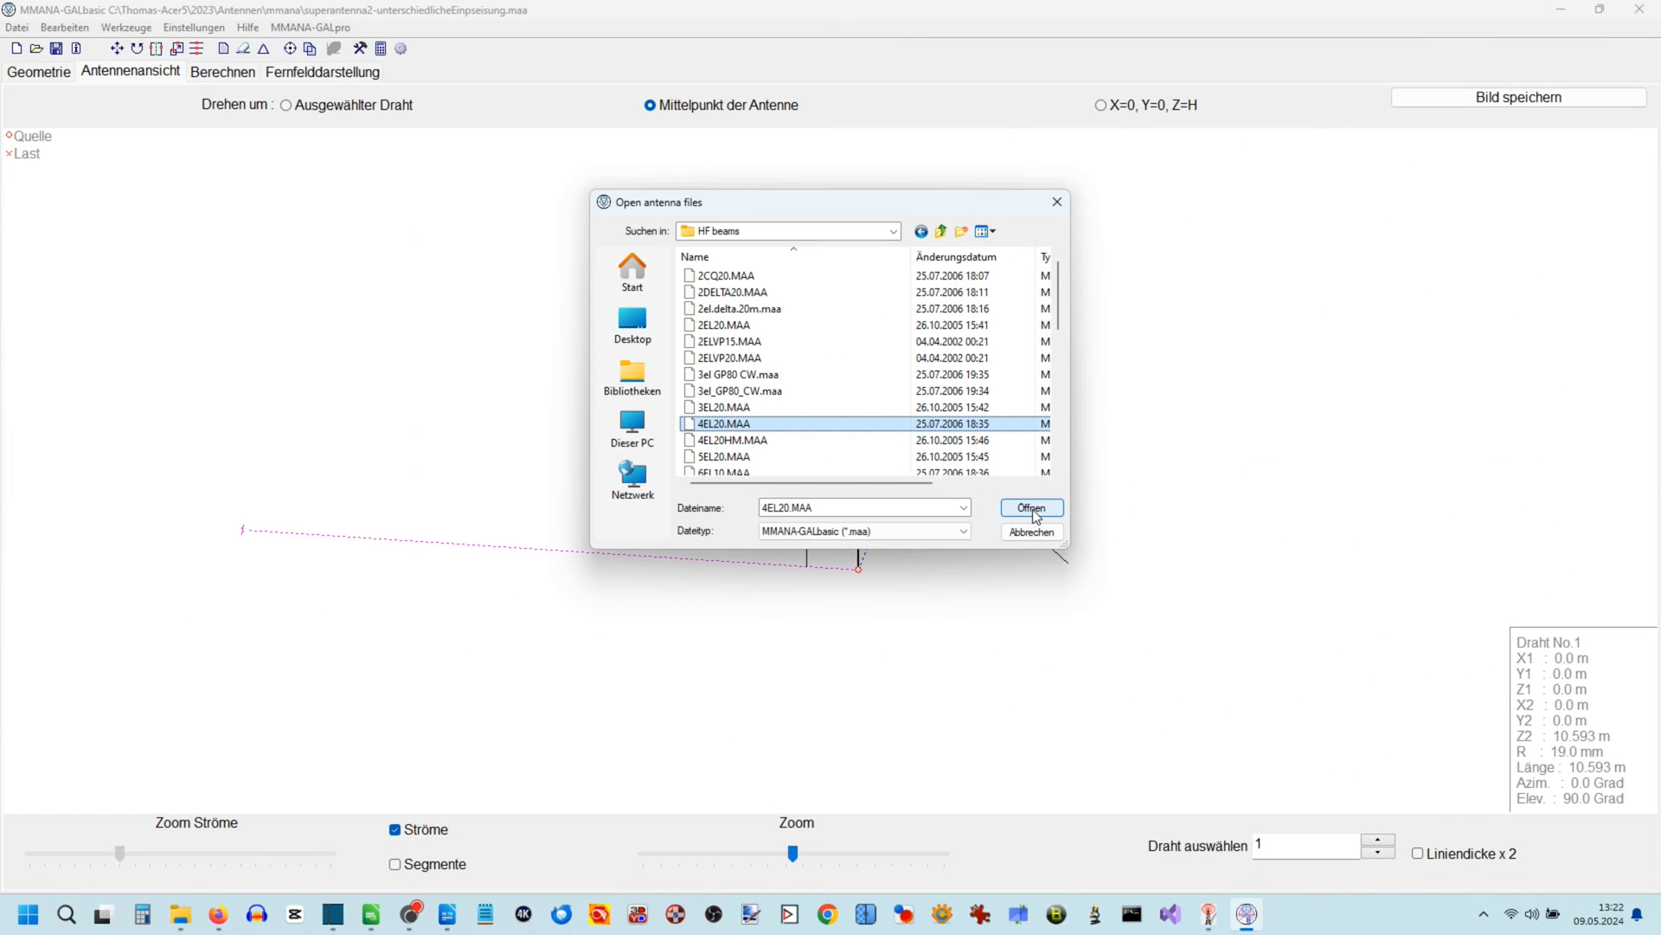
Step: Load 4EL20.MAA, check its wires, and calculate at 14.05 MHz: 12.84 dBi, SWR 2.2
click(1028, 508)
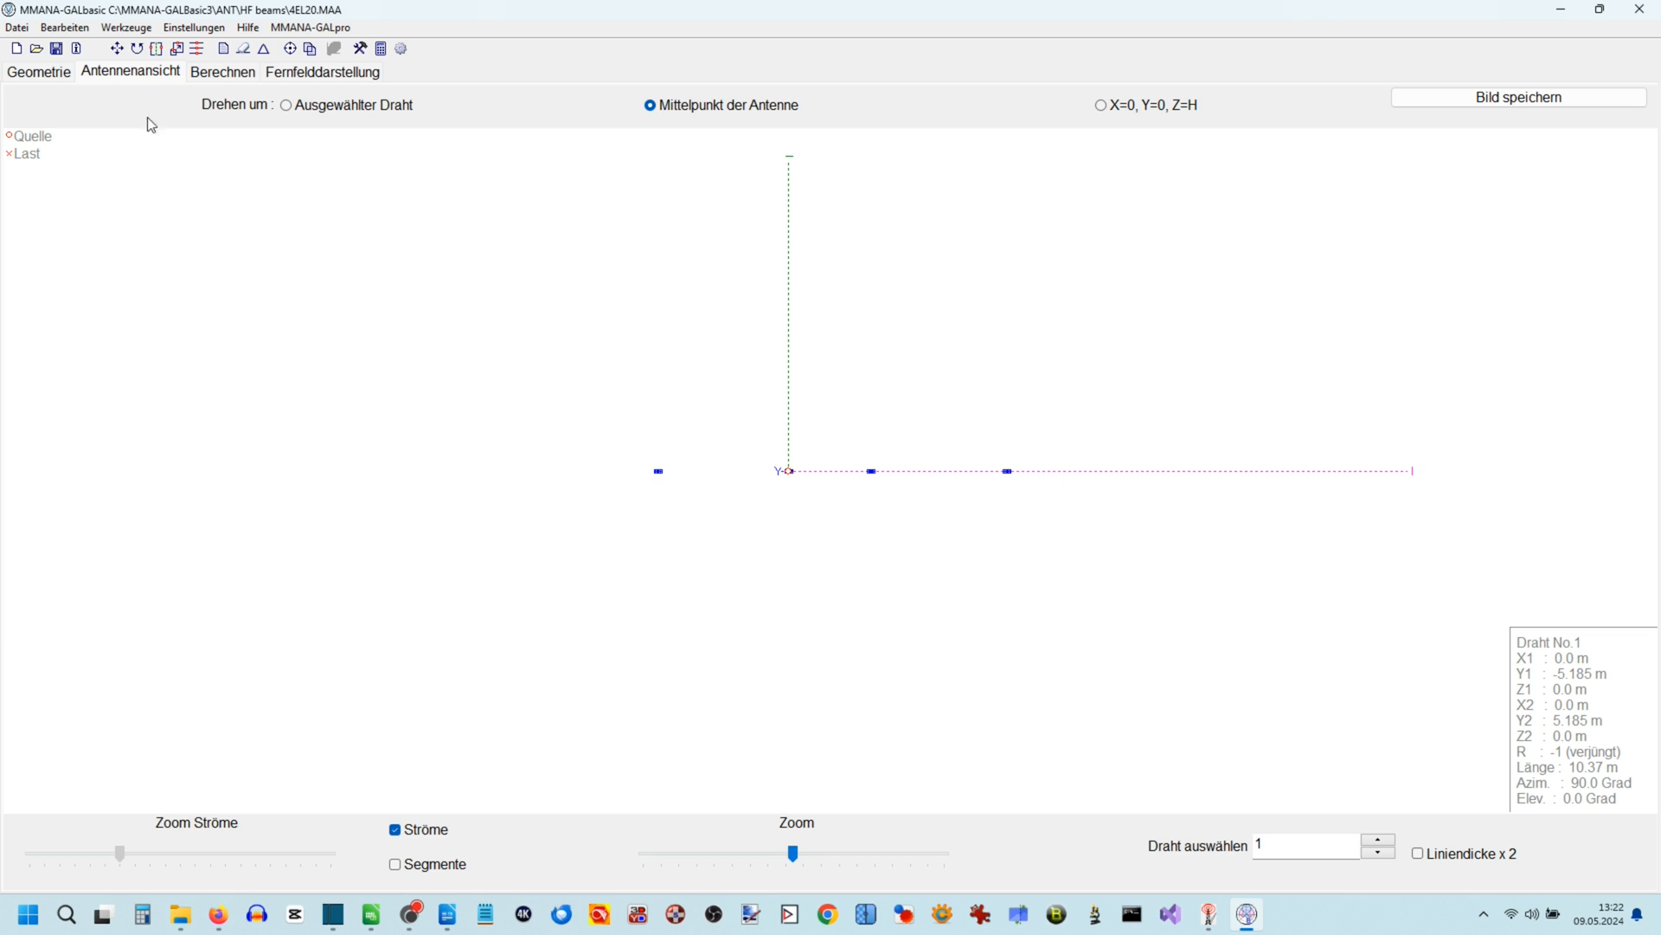
click(38, 72)
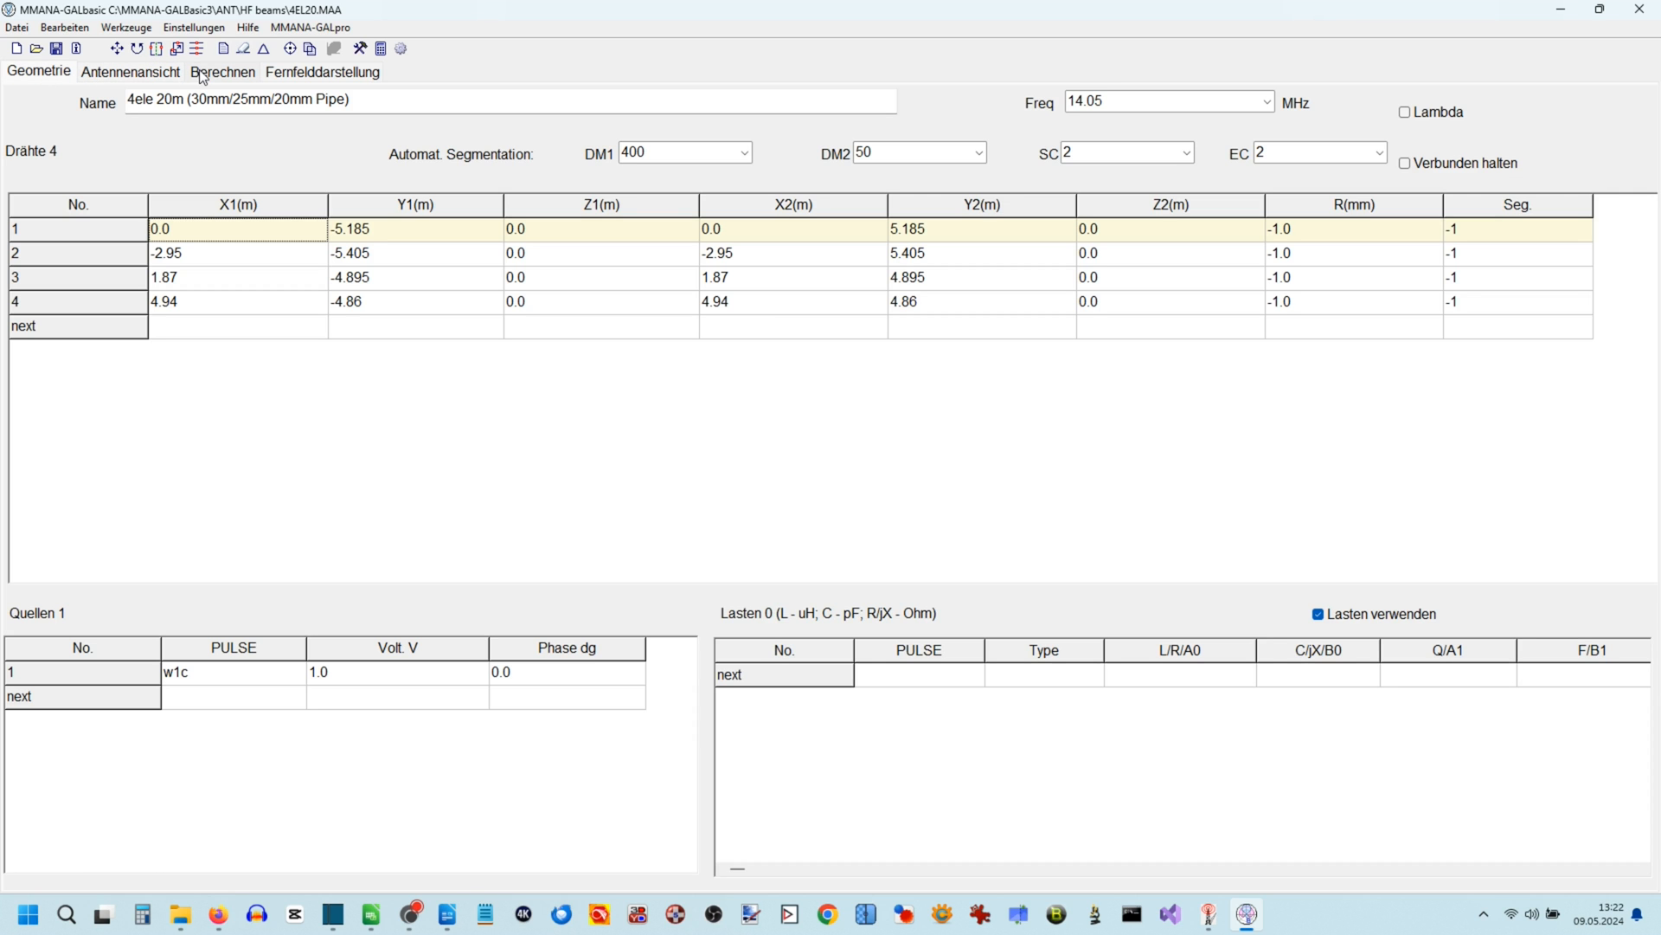
click(222, 71)
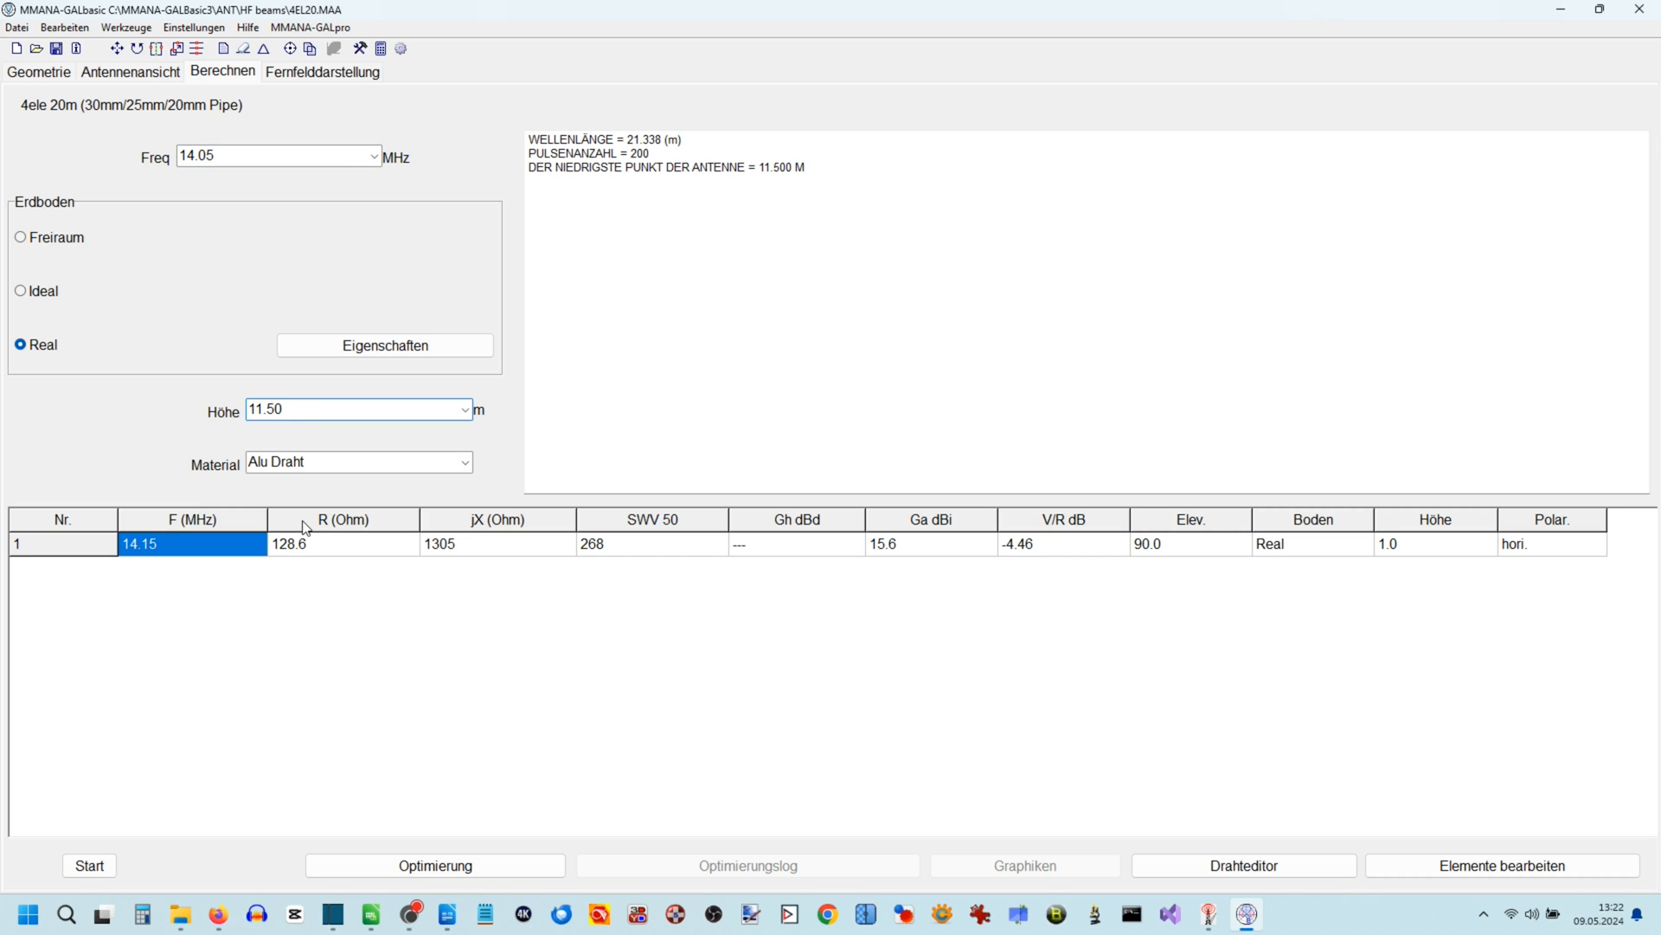
click(89, 865)
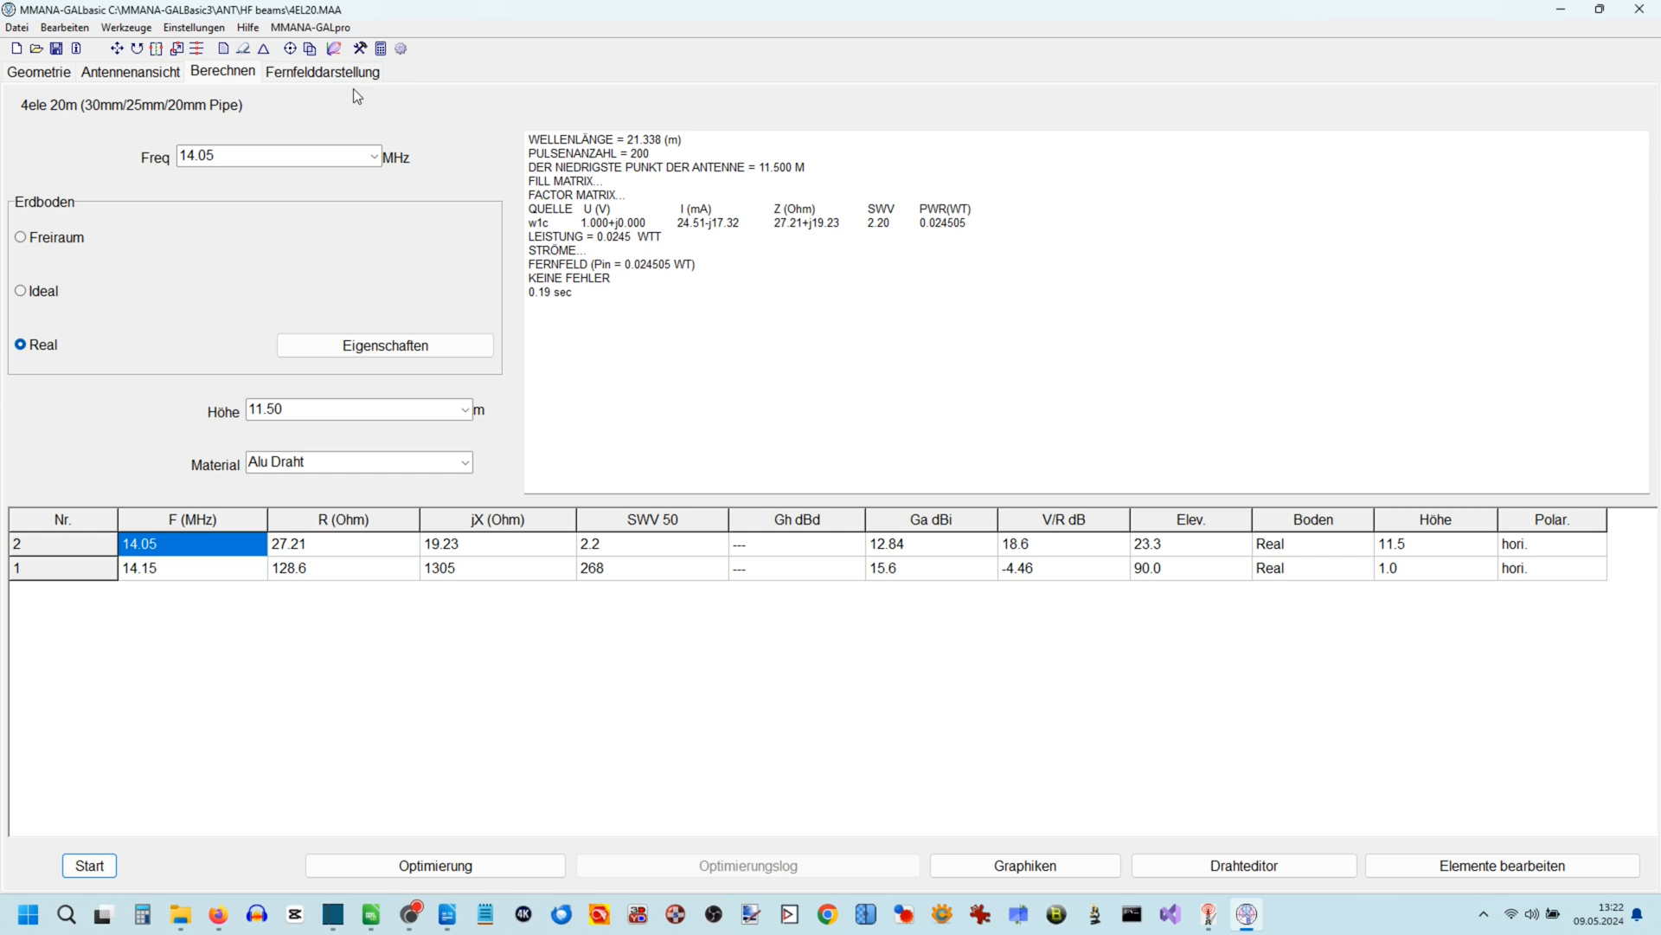
click(323, 71)
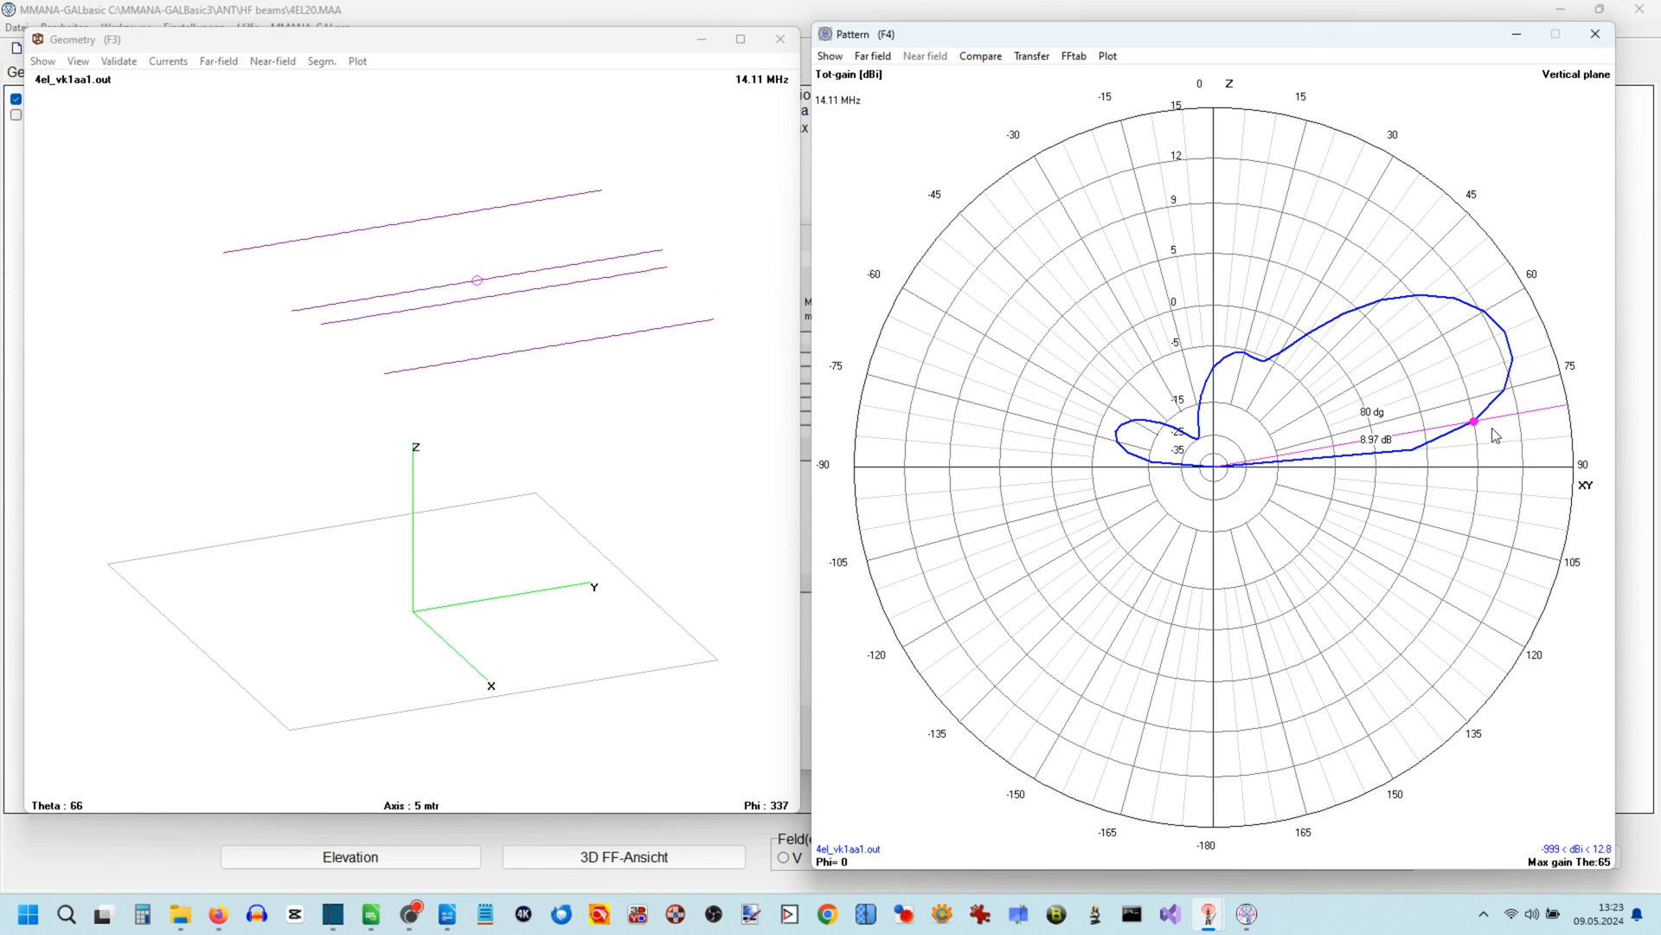
Step: Drag the 4nec2 gain marker along the lobe, reading 12.76 dB at 65 degrees
drag(1473, 421, 1410, 450)
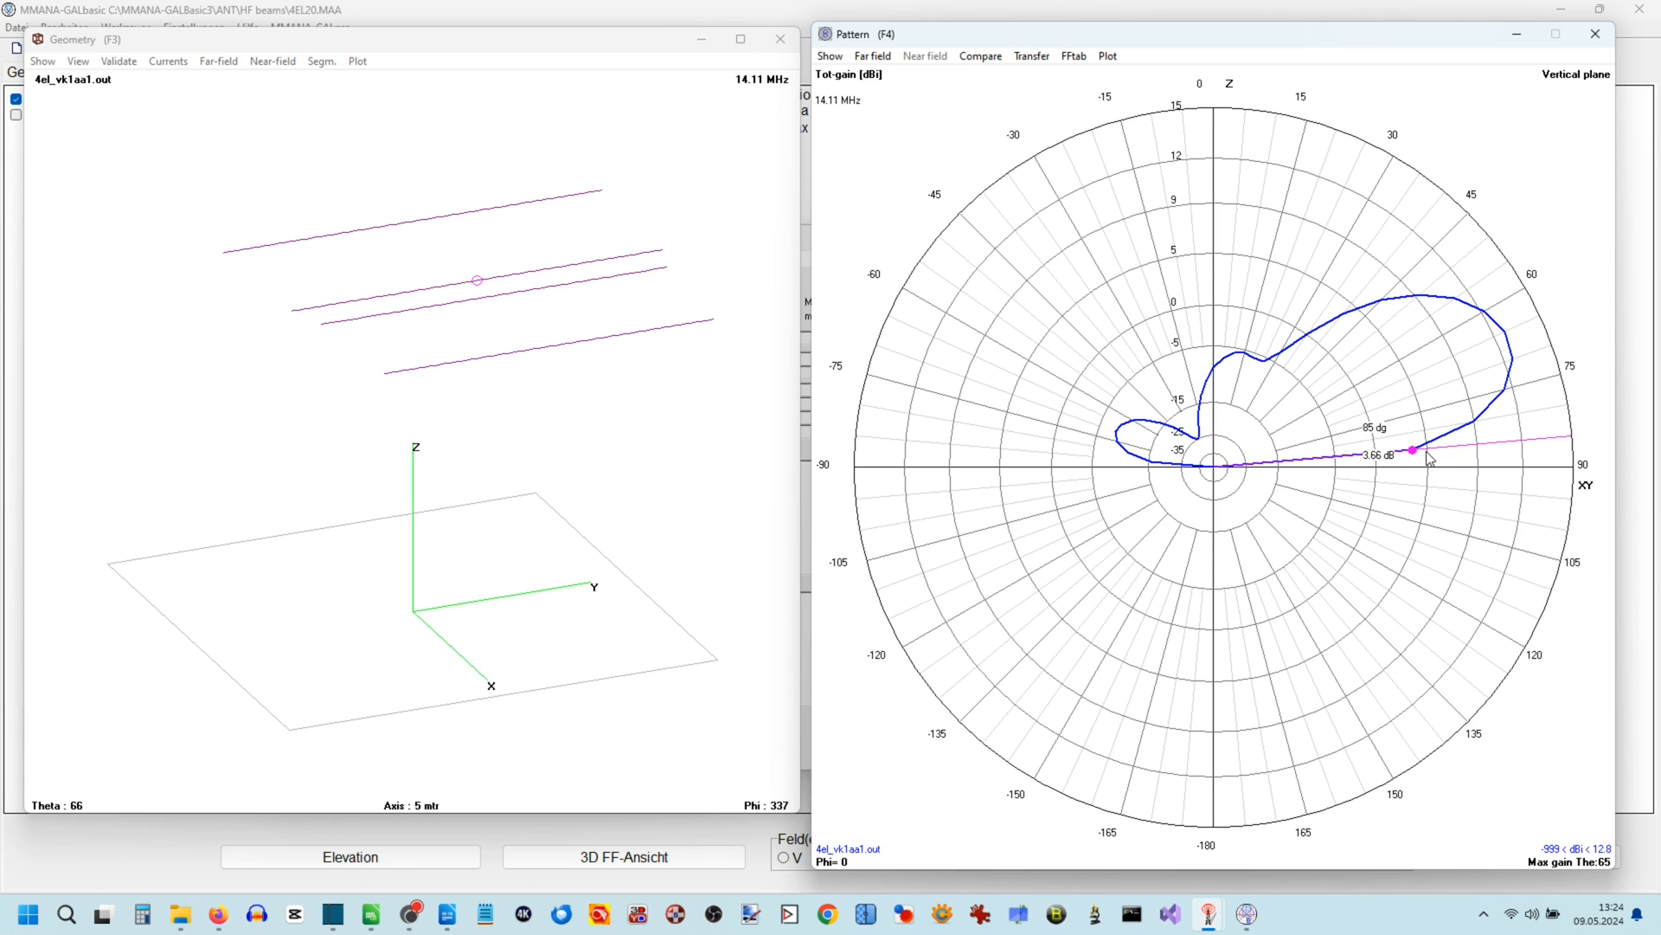
drag(1412, 450, 1502, 333)
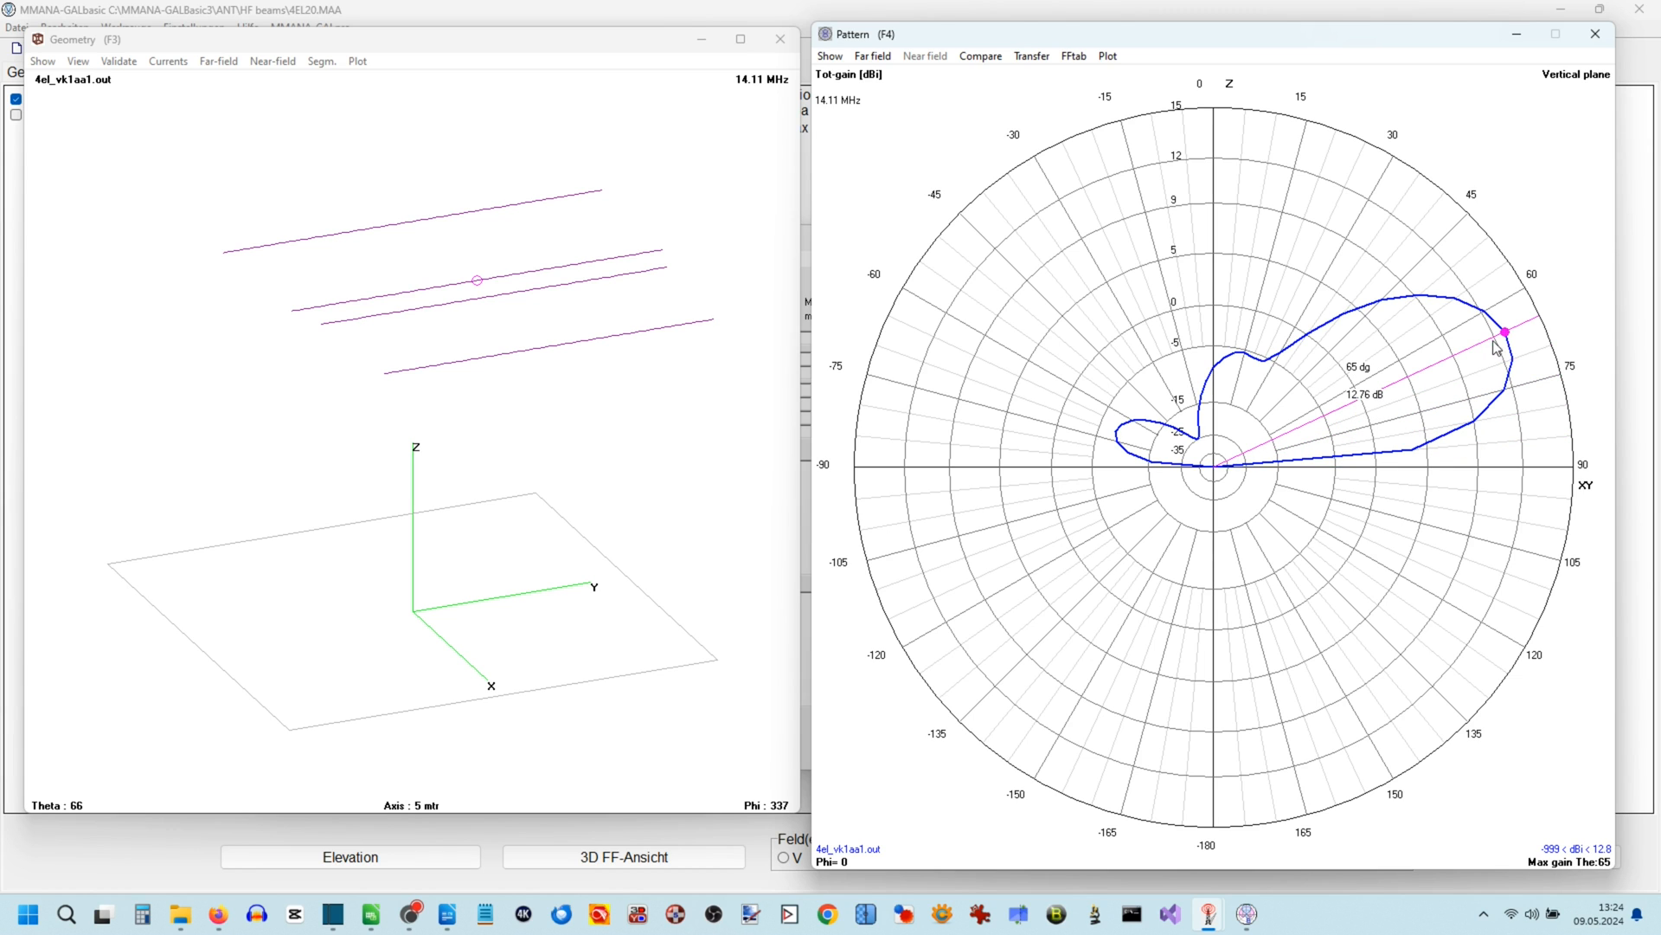
mouse_move(1306, 715)
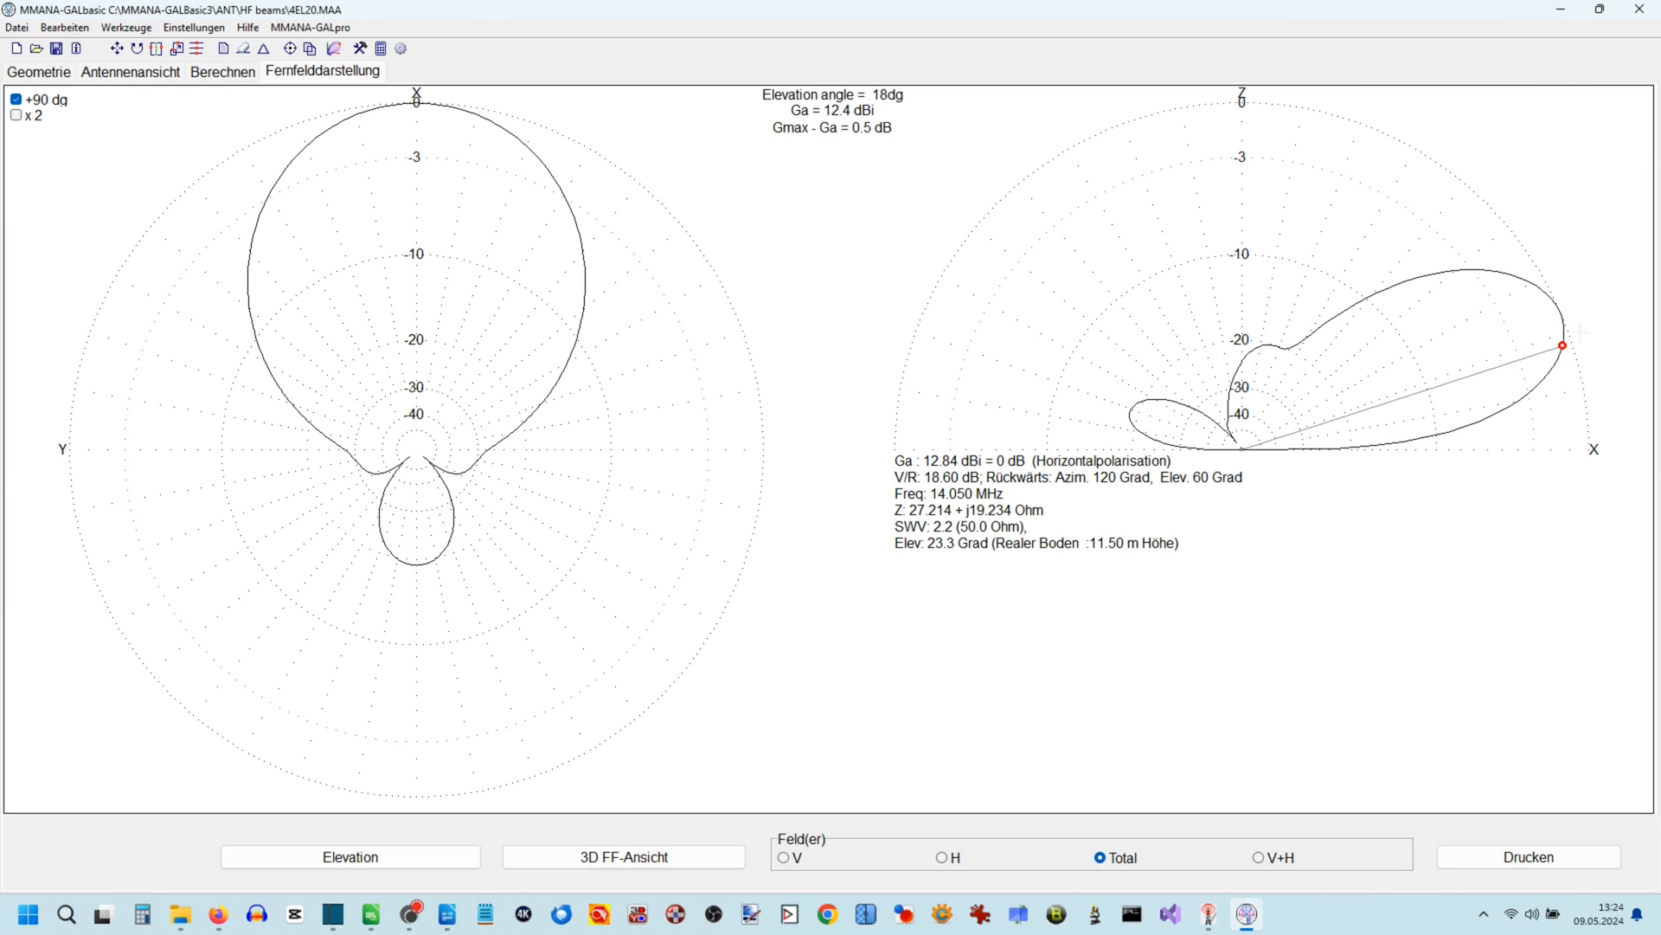
drag(1561, 345, 1425, 436)
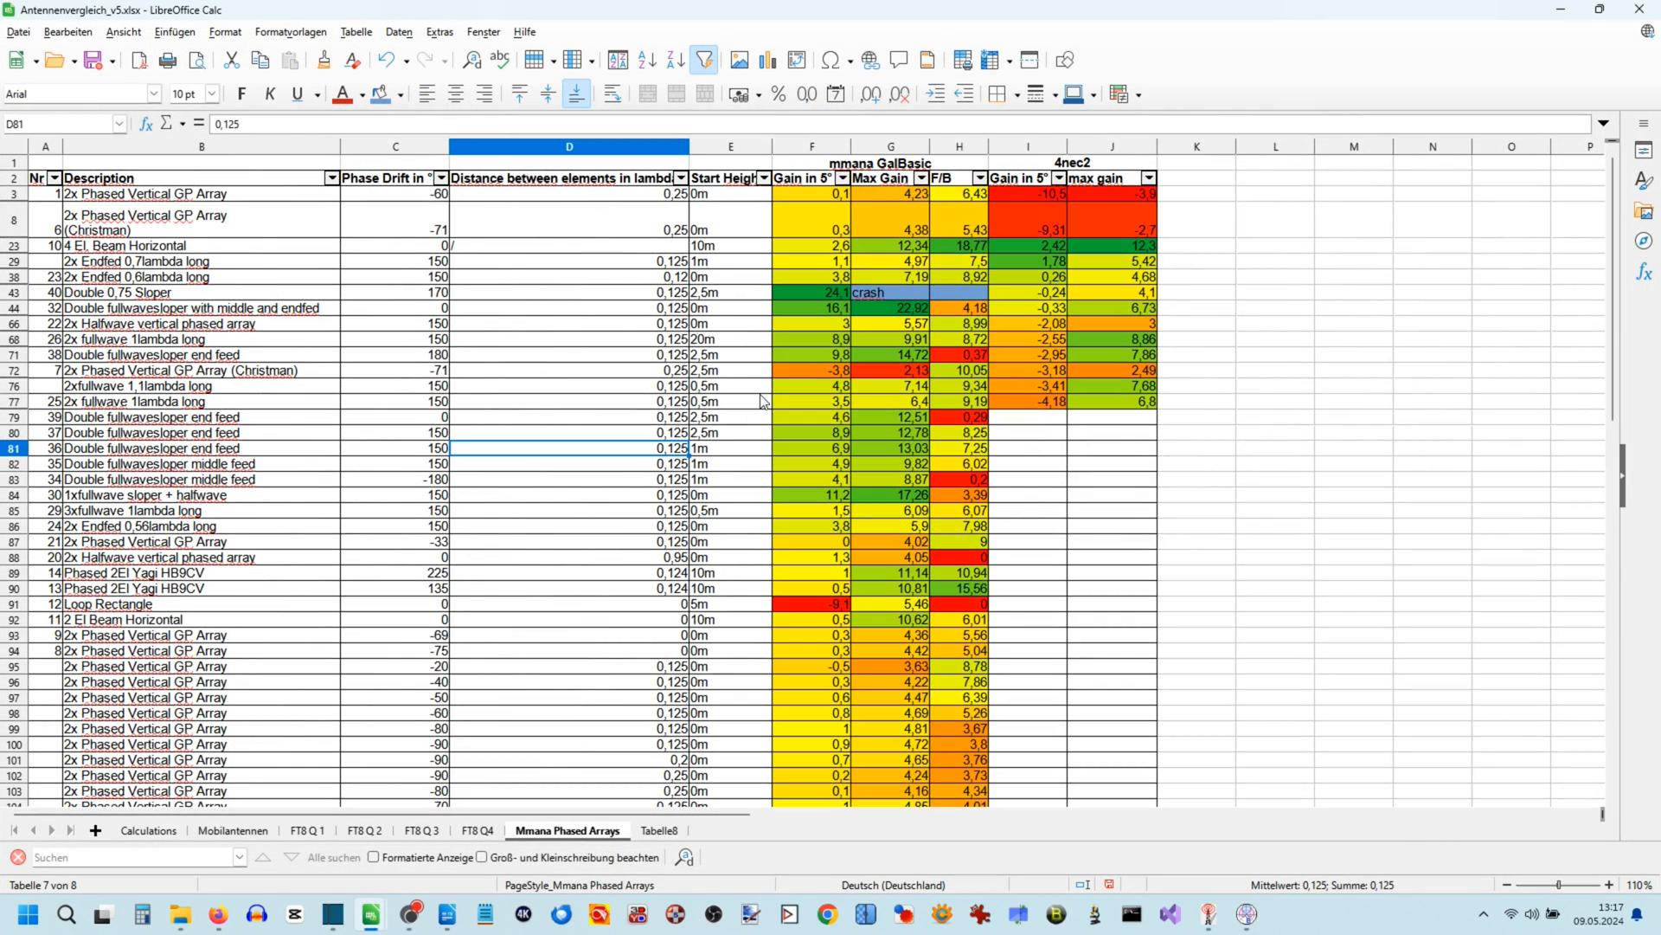
mouse_move(777, 202)
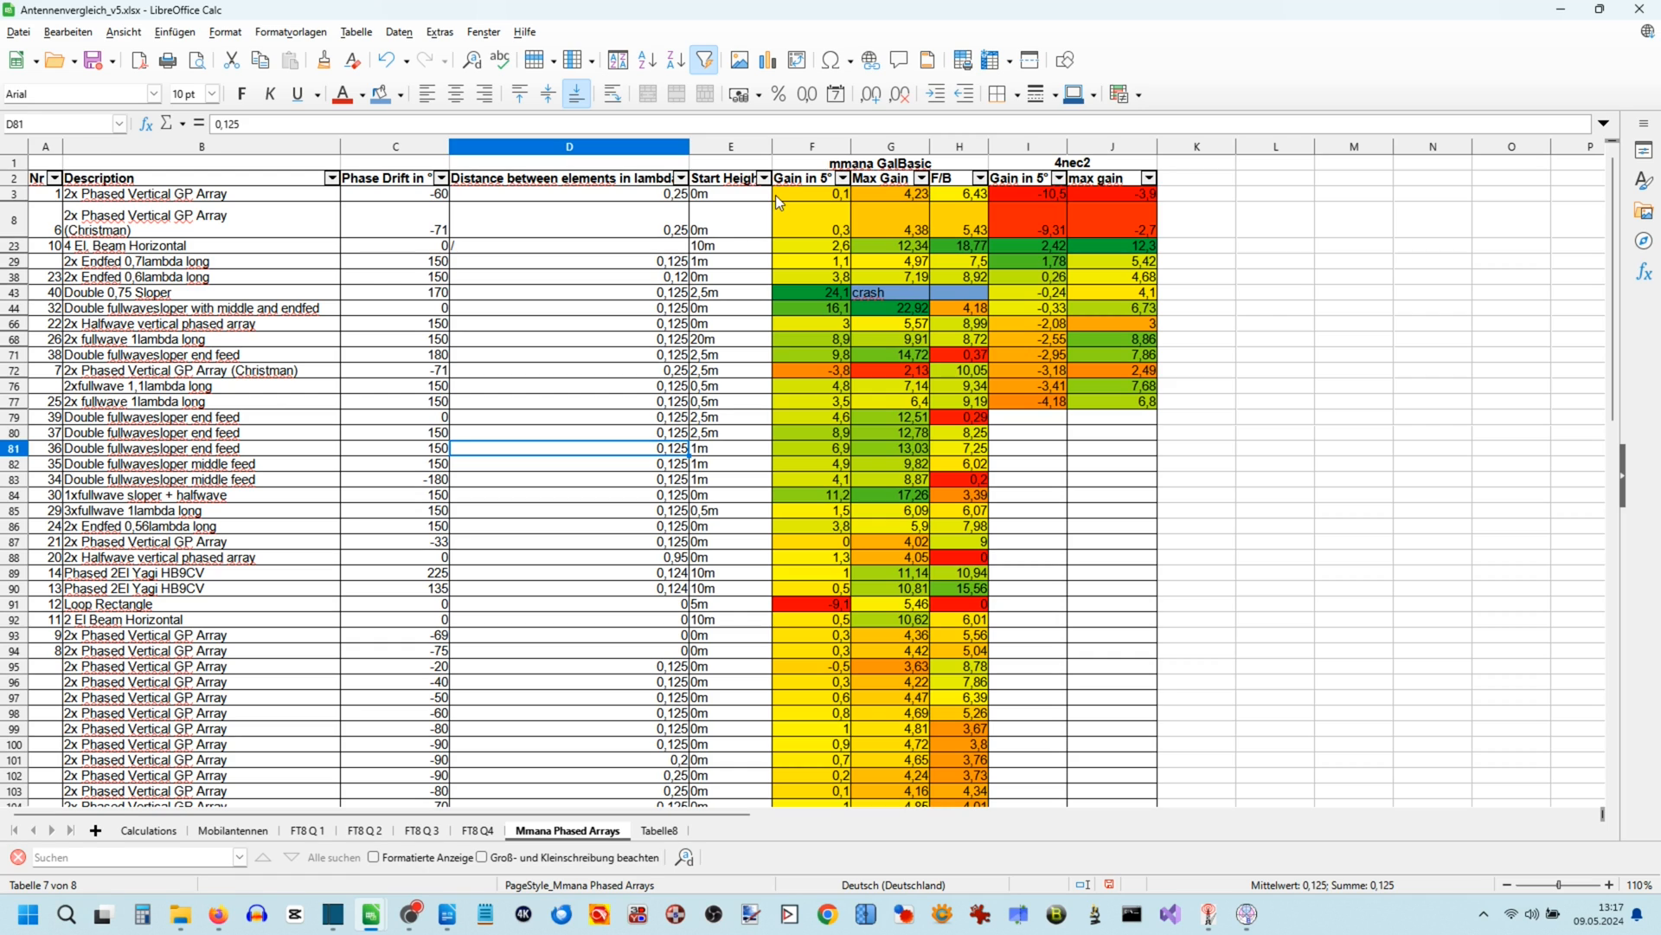
click(731, 193)
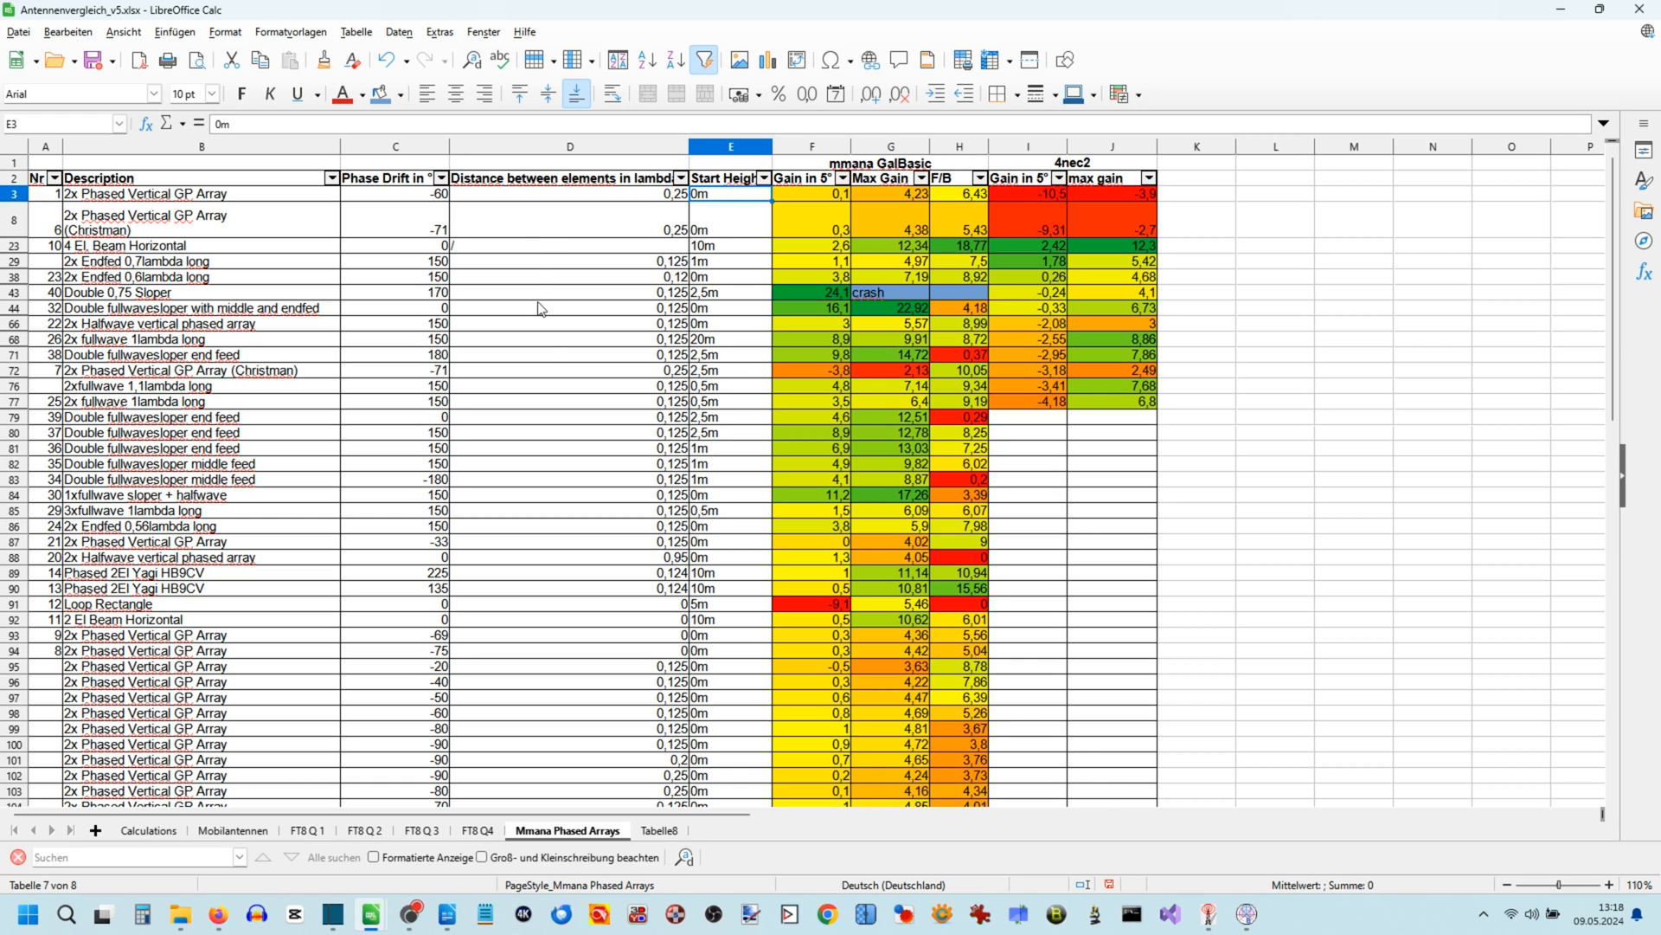
mouse_move(206, 303)
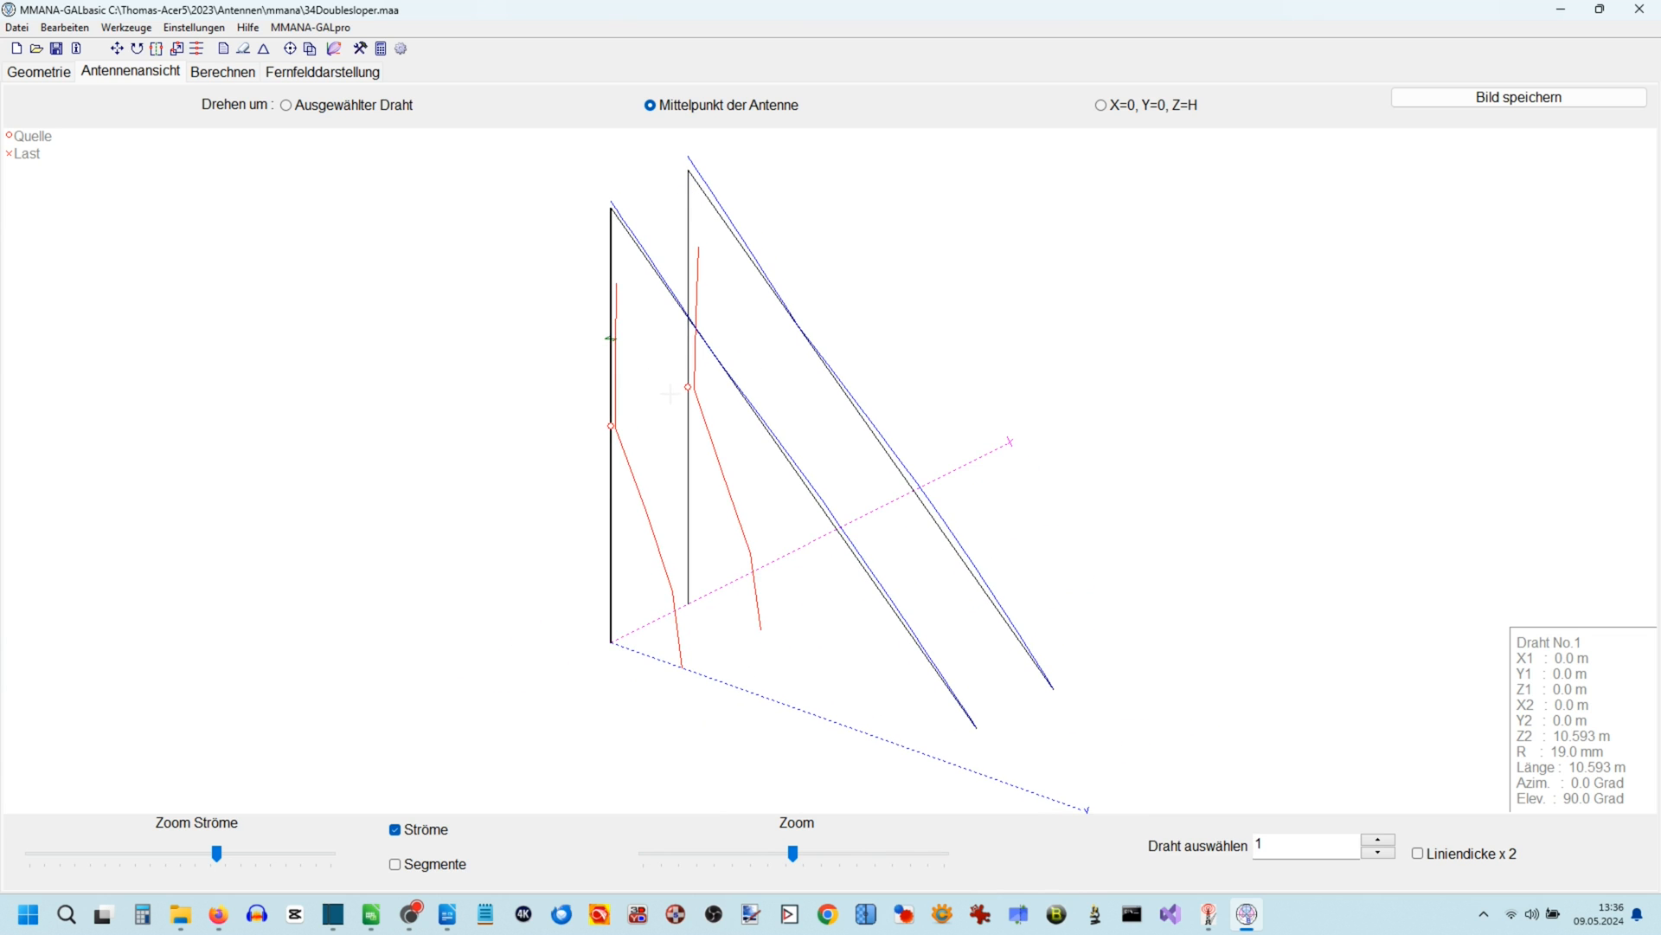
Step: Recalculate the double sloper at 0.5 m height for 9.43 dBi, then set height to 2
click(223, 72)
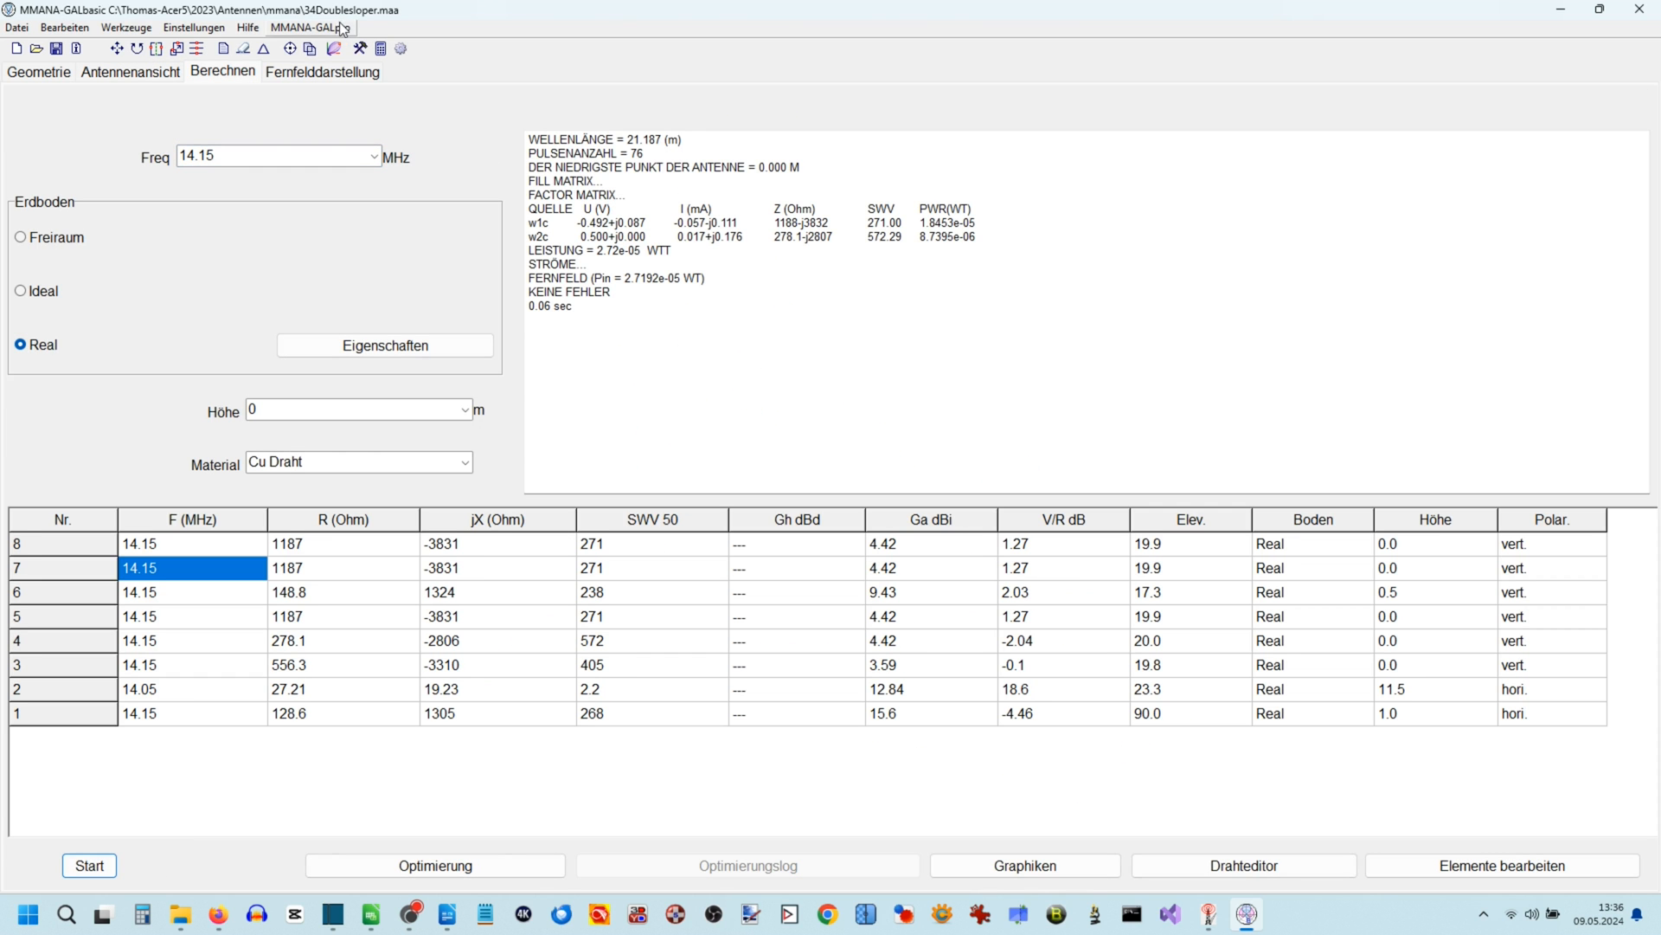
click(322, 71)
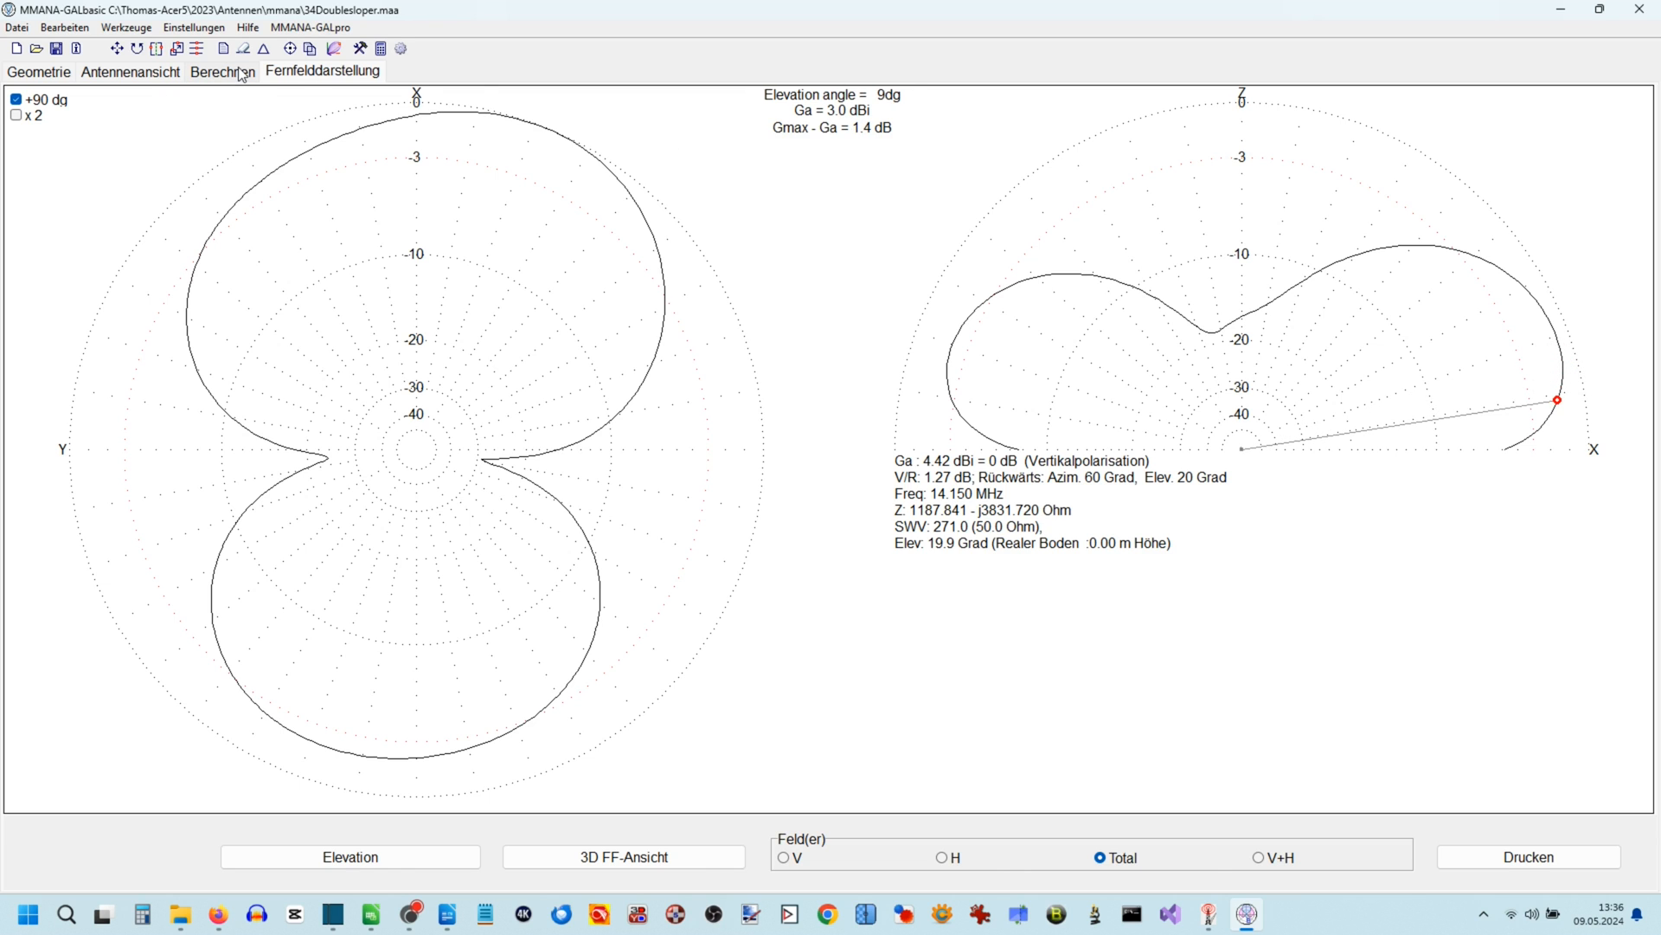
click(222, 71)
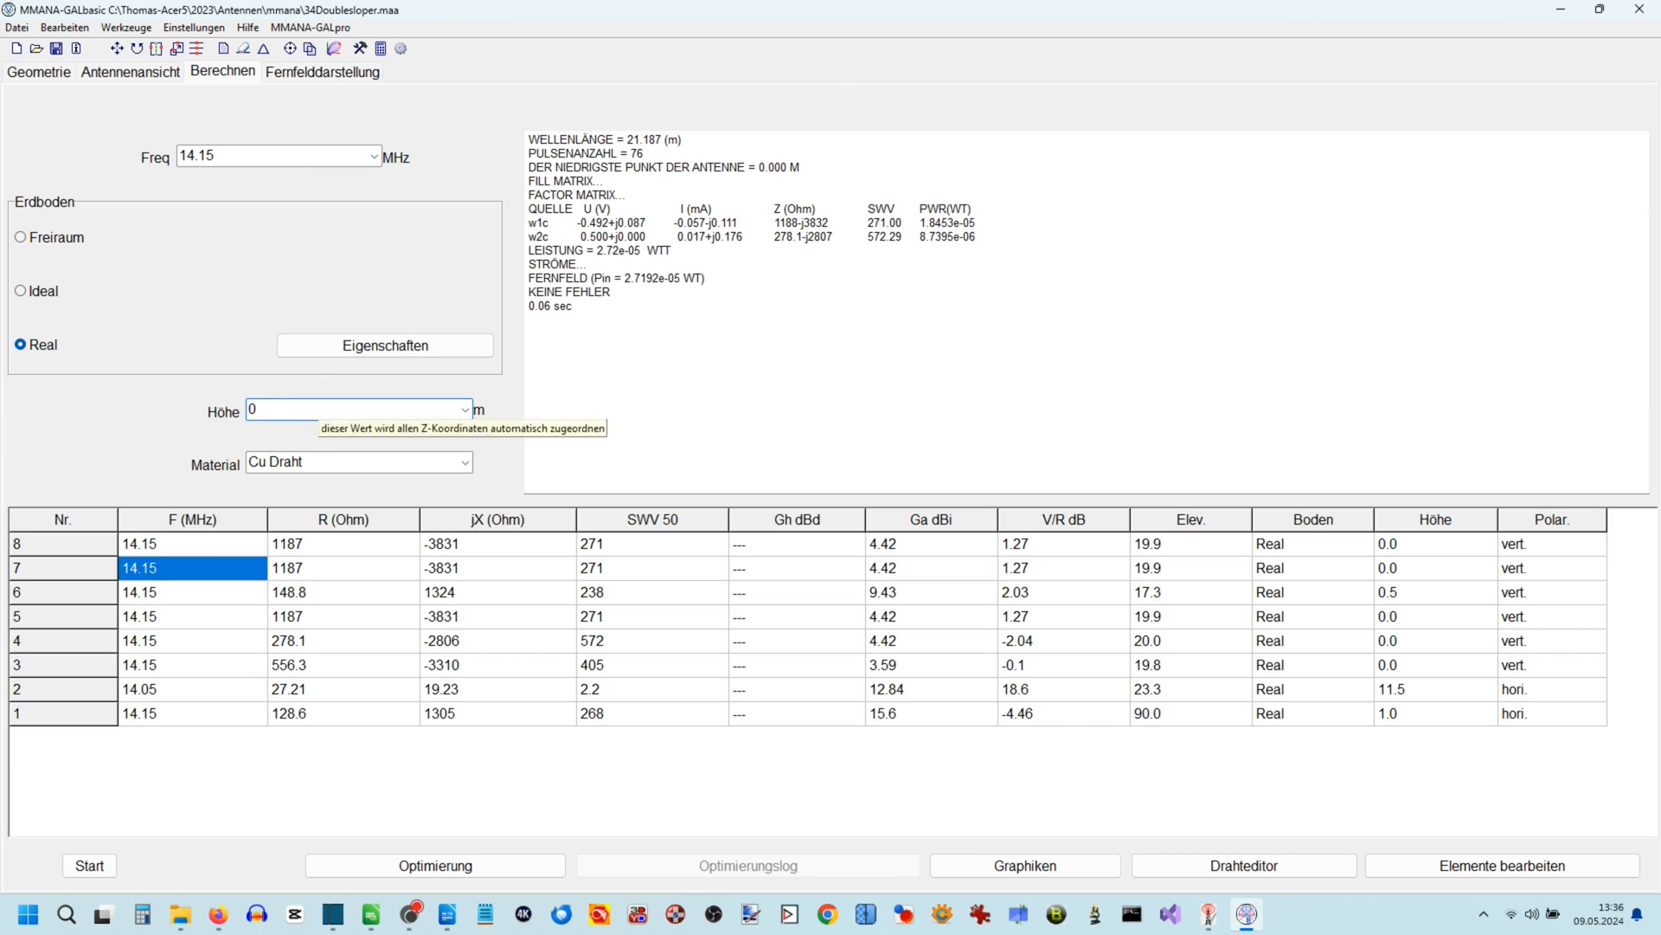
text(0.5)
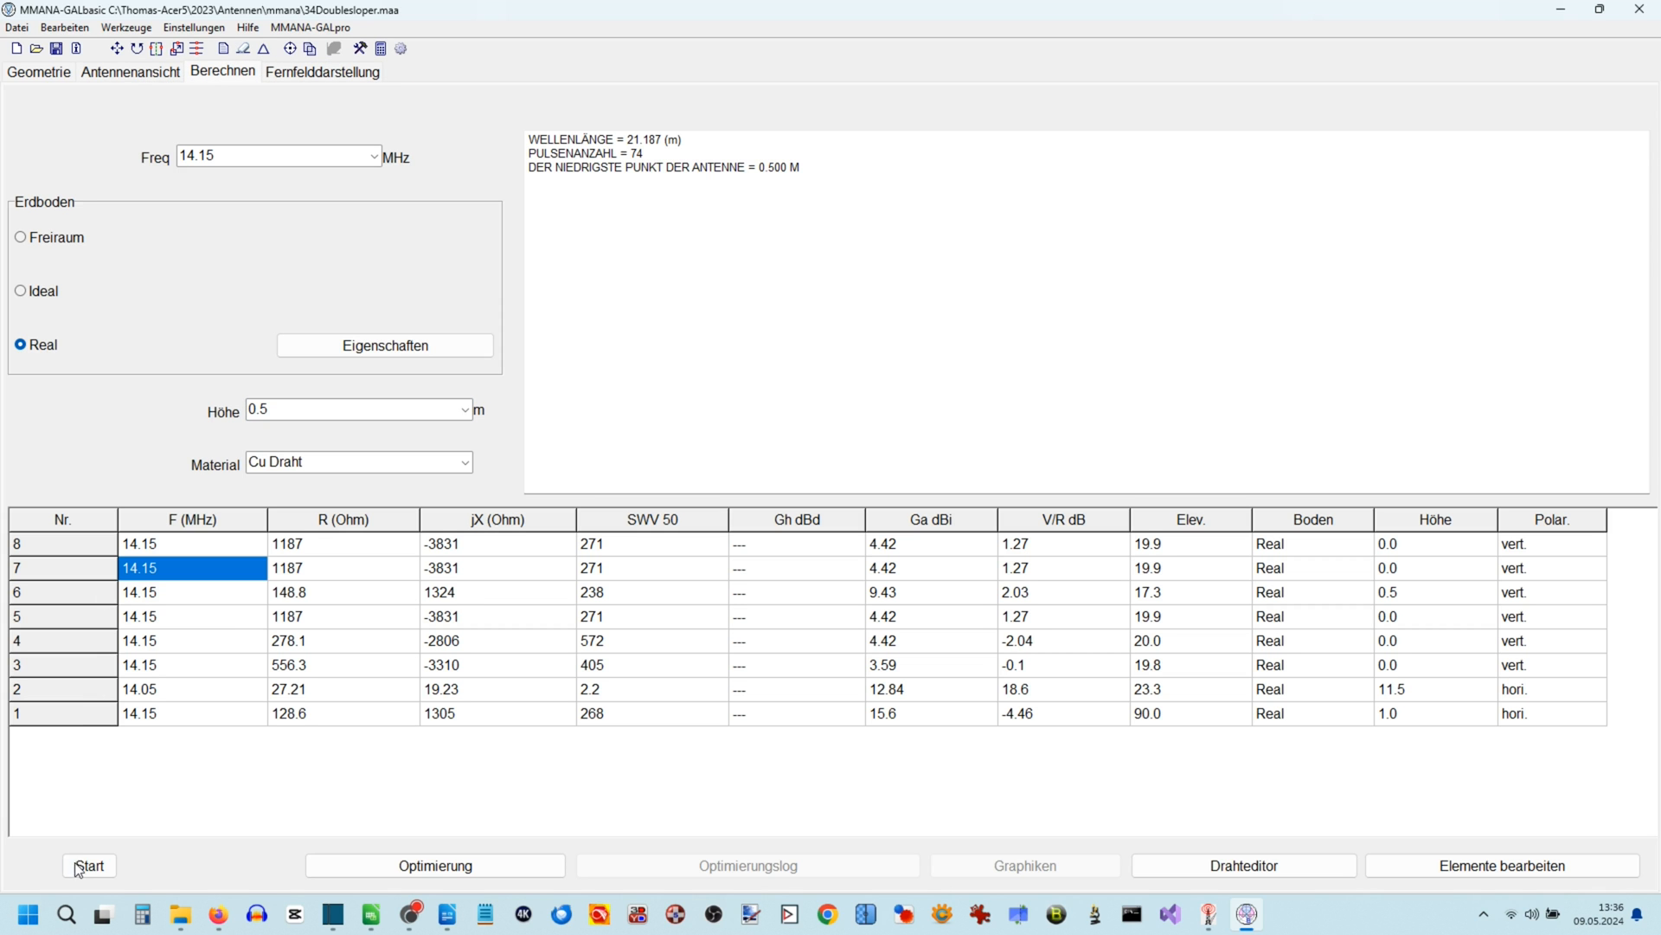
click(323, 71)
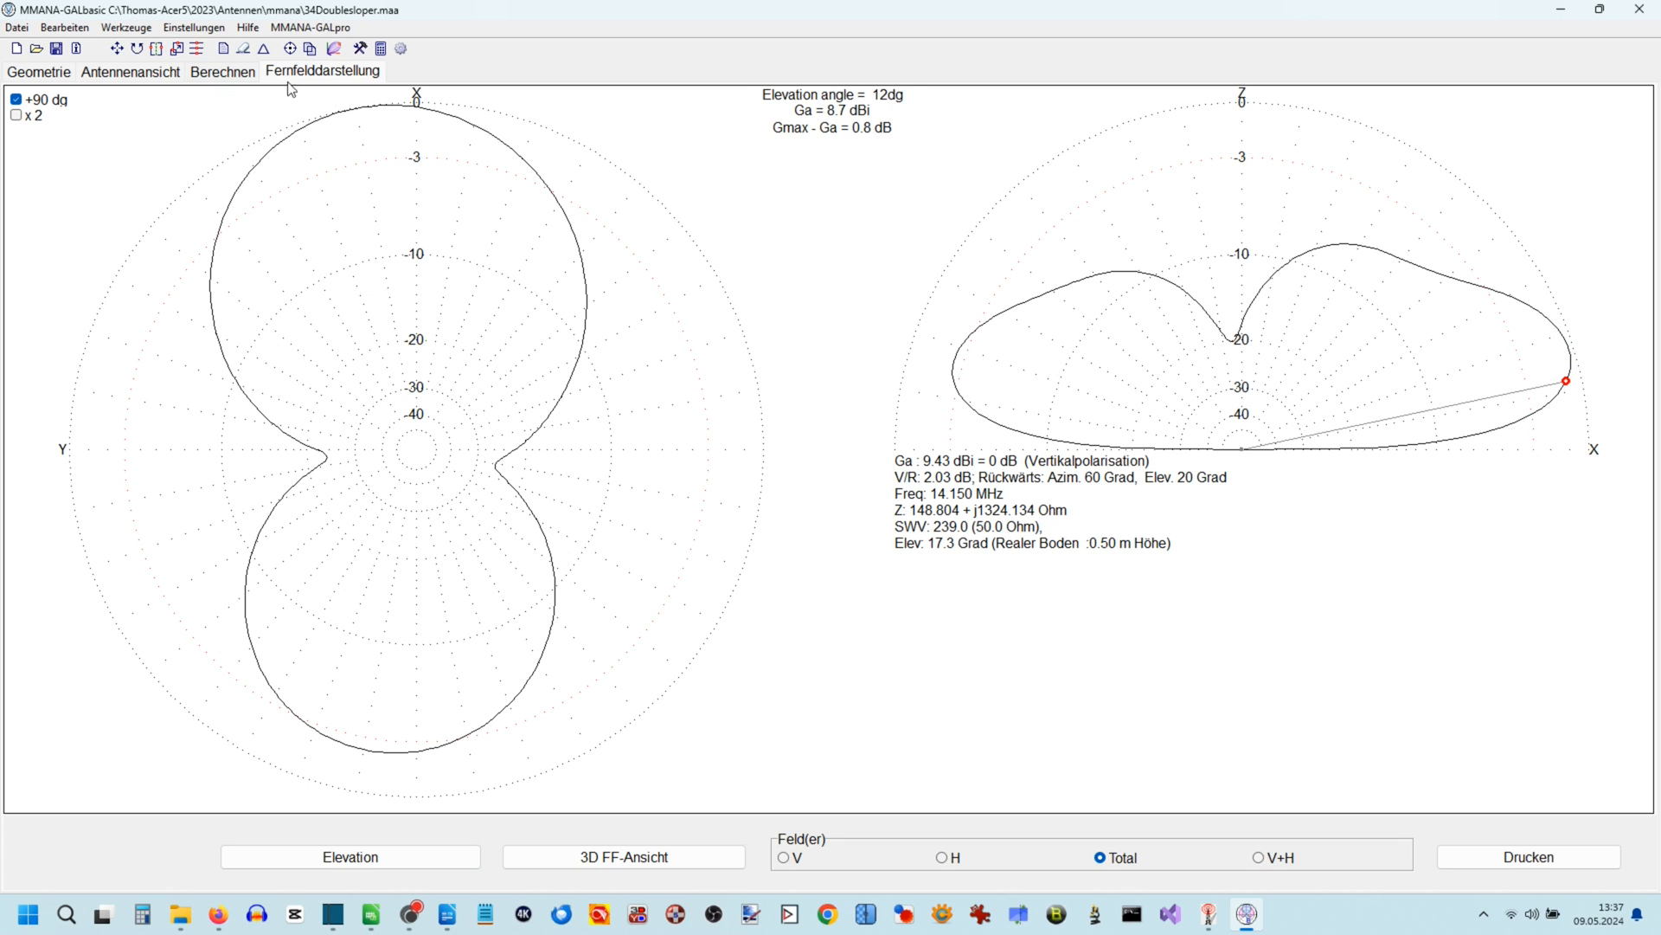
click(222, 71)
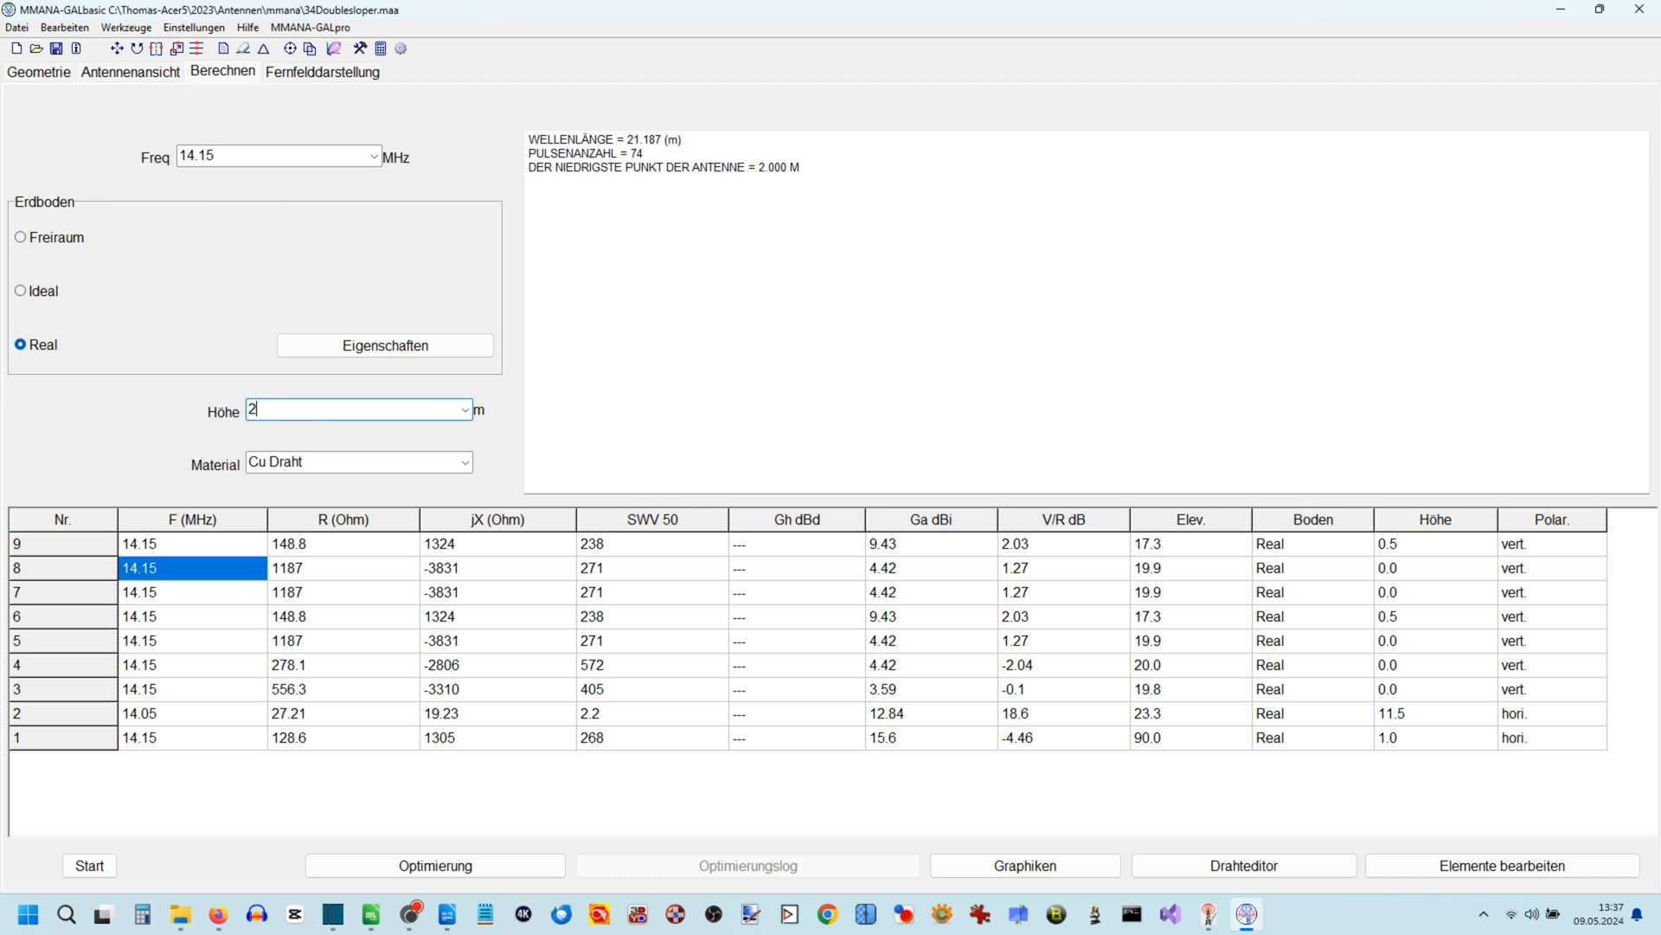
click(89, 865)
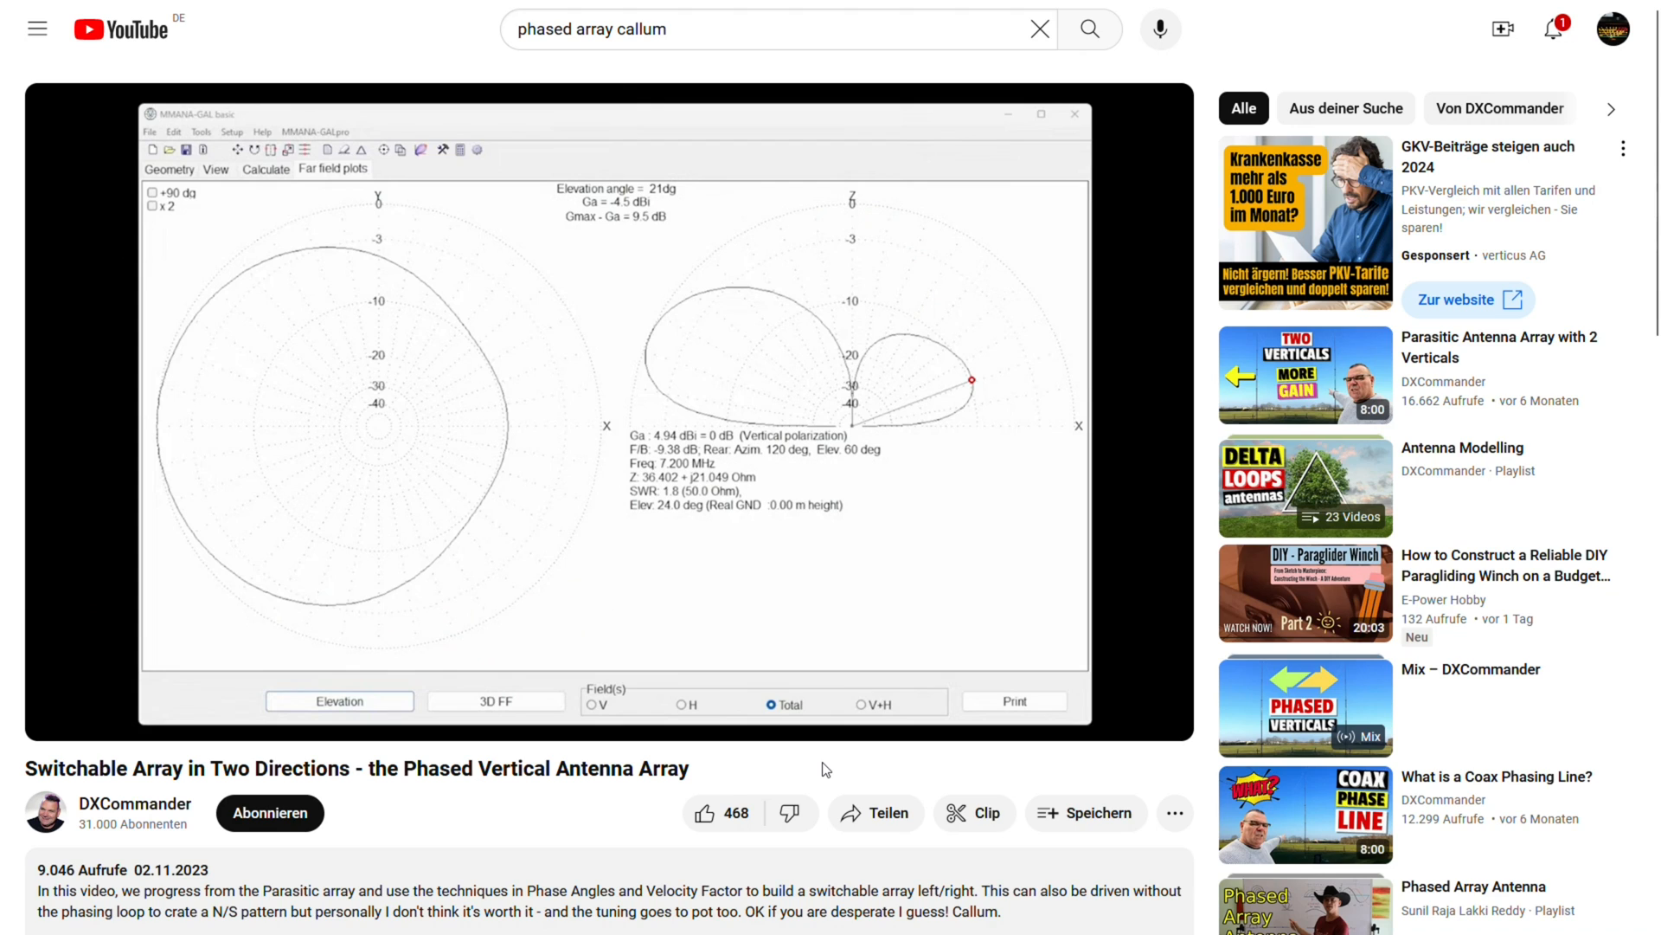
Step: Return to the YouTube video showing the phased vertical array far-field plot
click(215, 170)
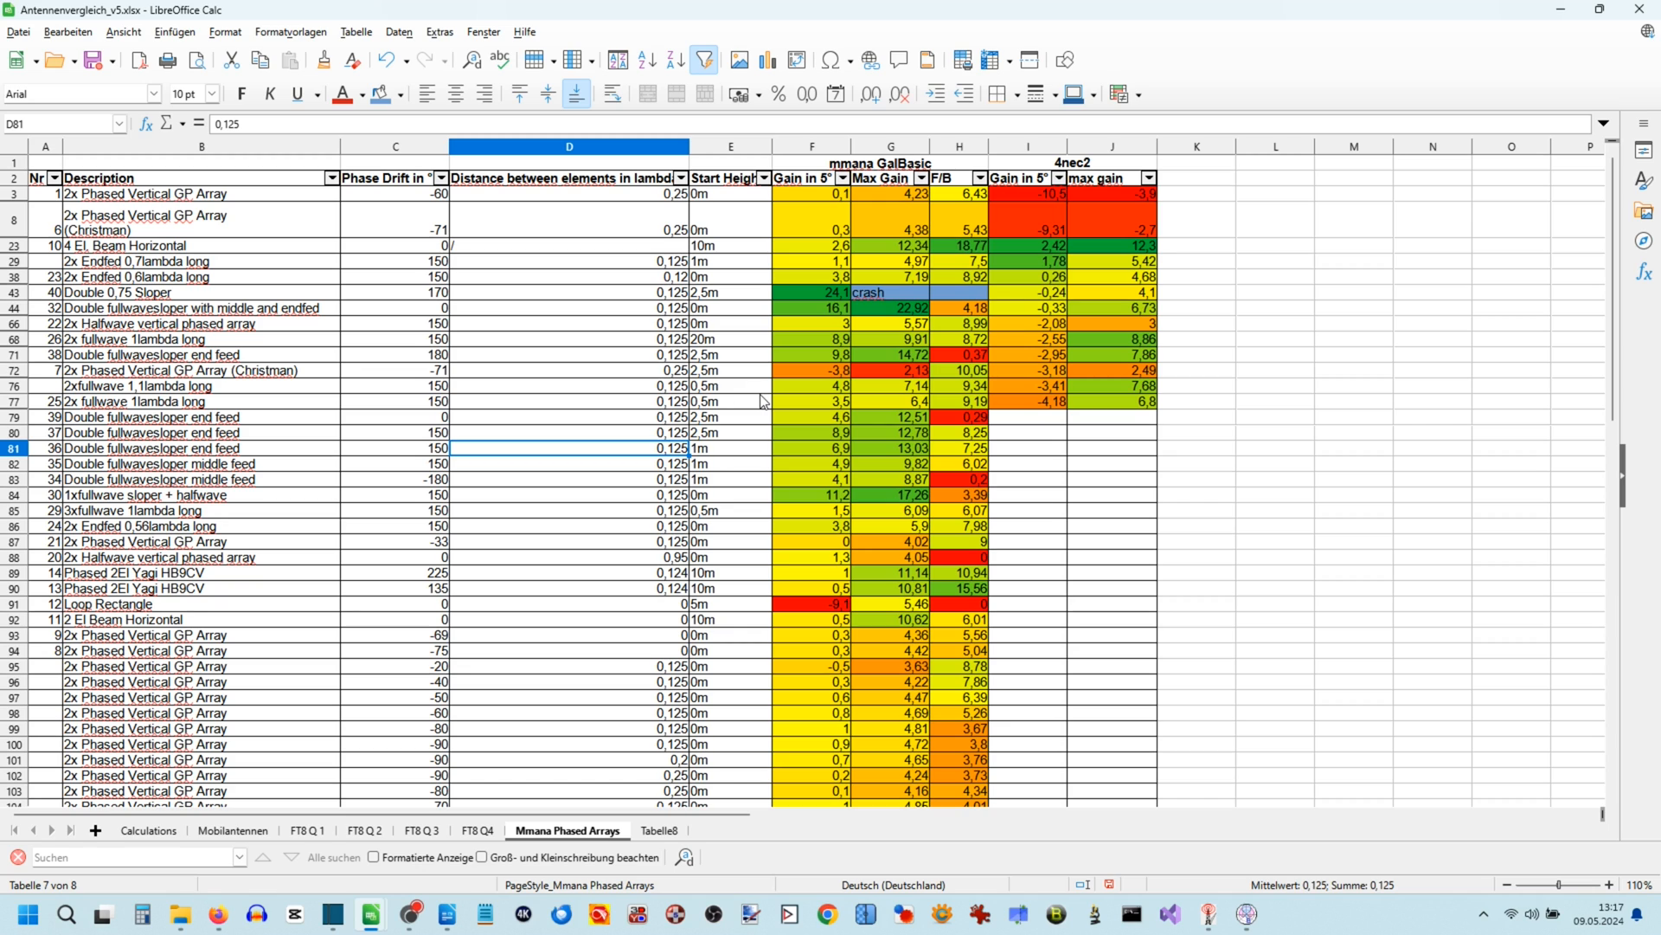
Step: Select cell F3 and clear the AutoFilter so all Endfed rows show
click(812, 192)
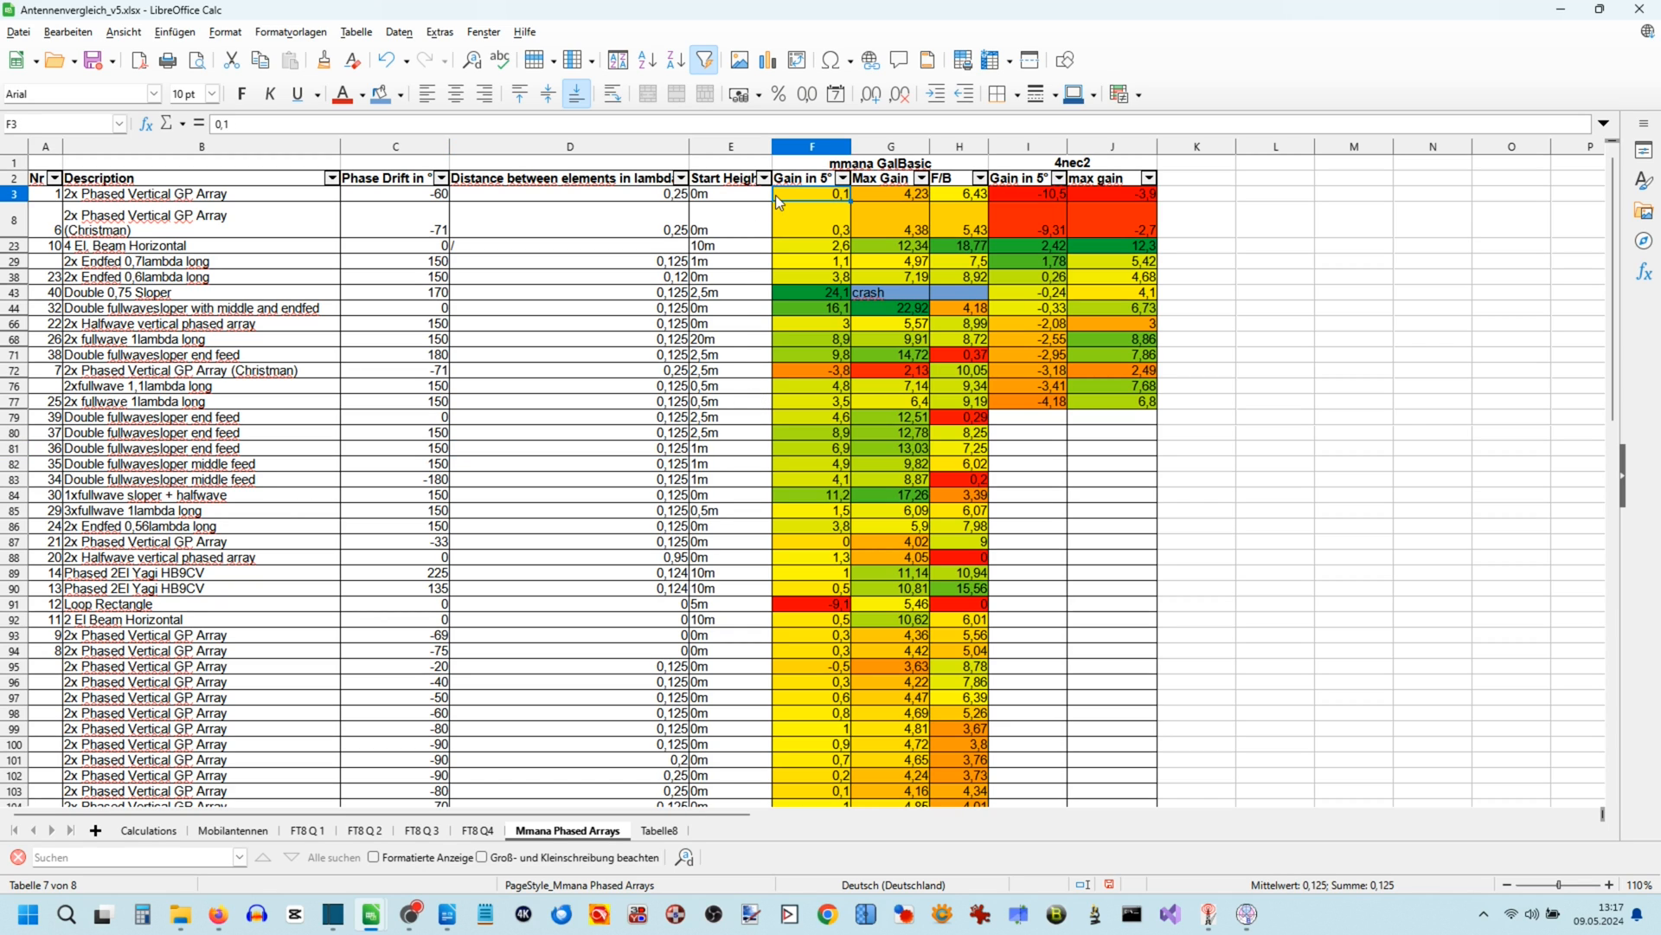
click(730, 194)
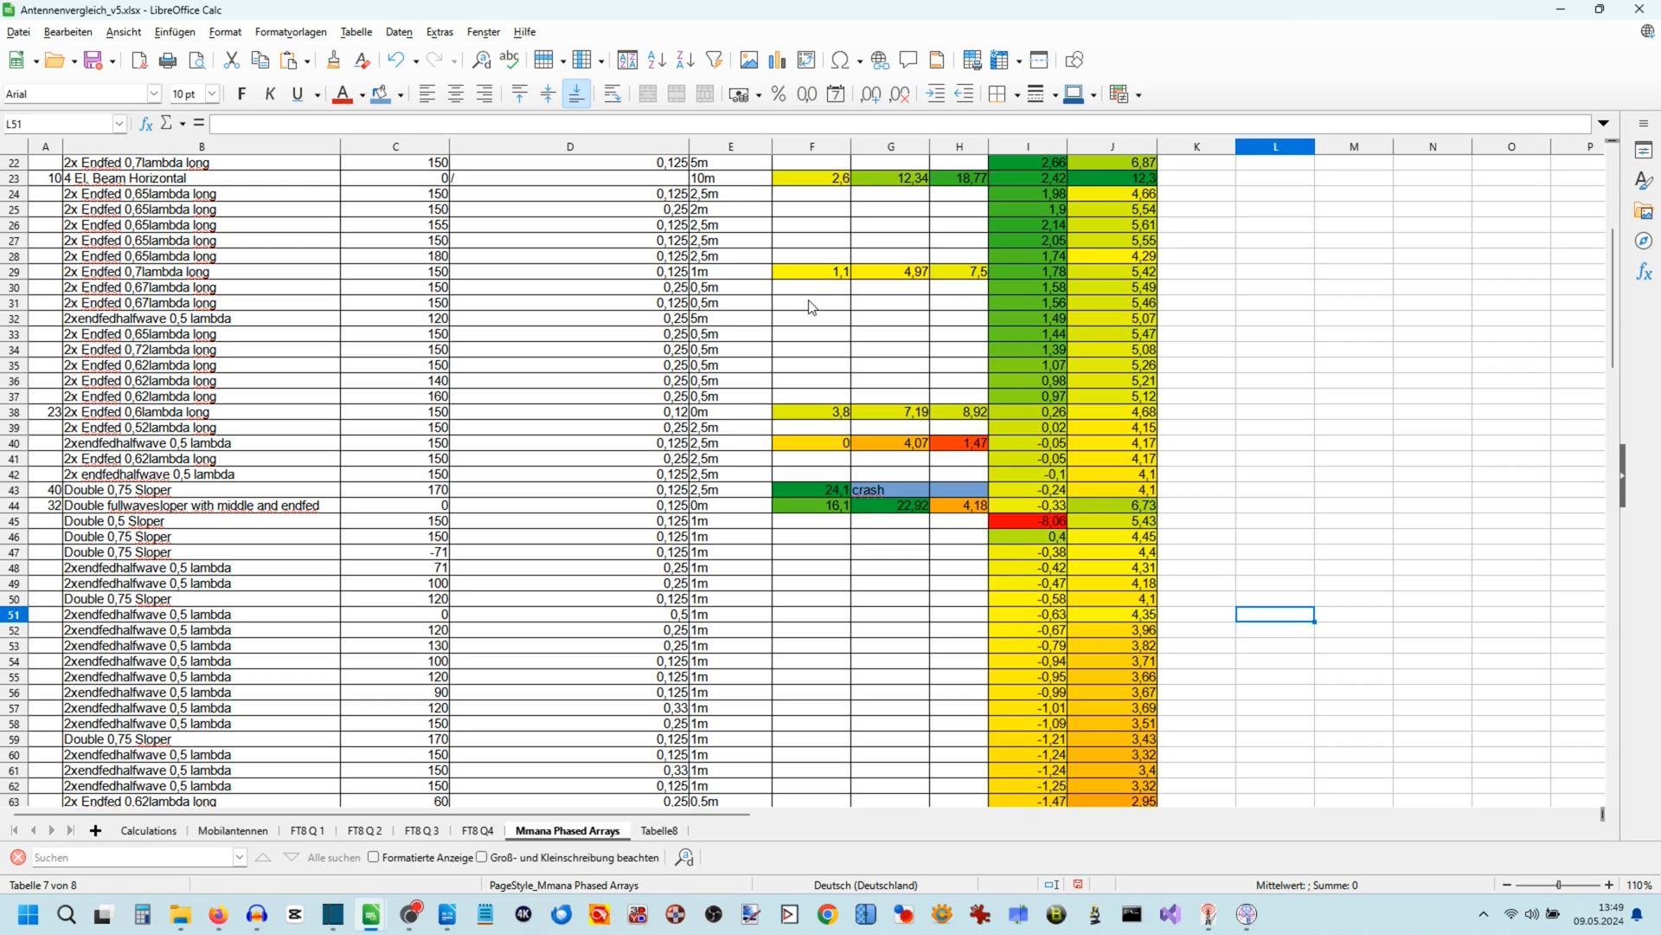
mouse_move(782, 298)
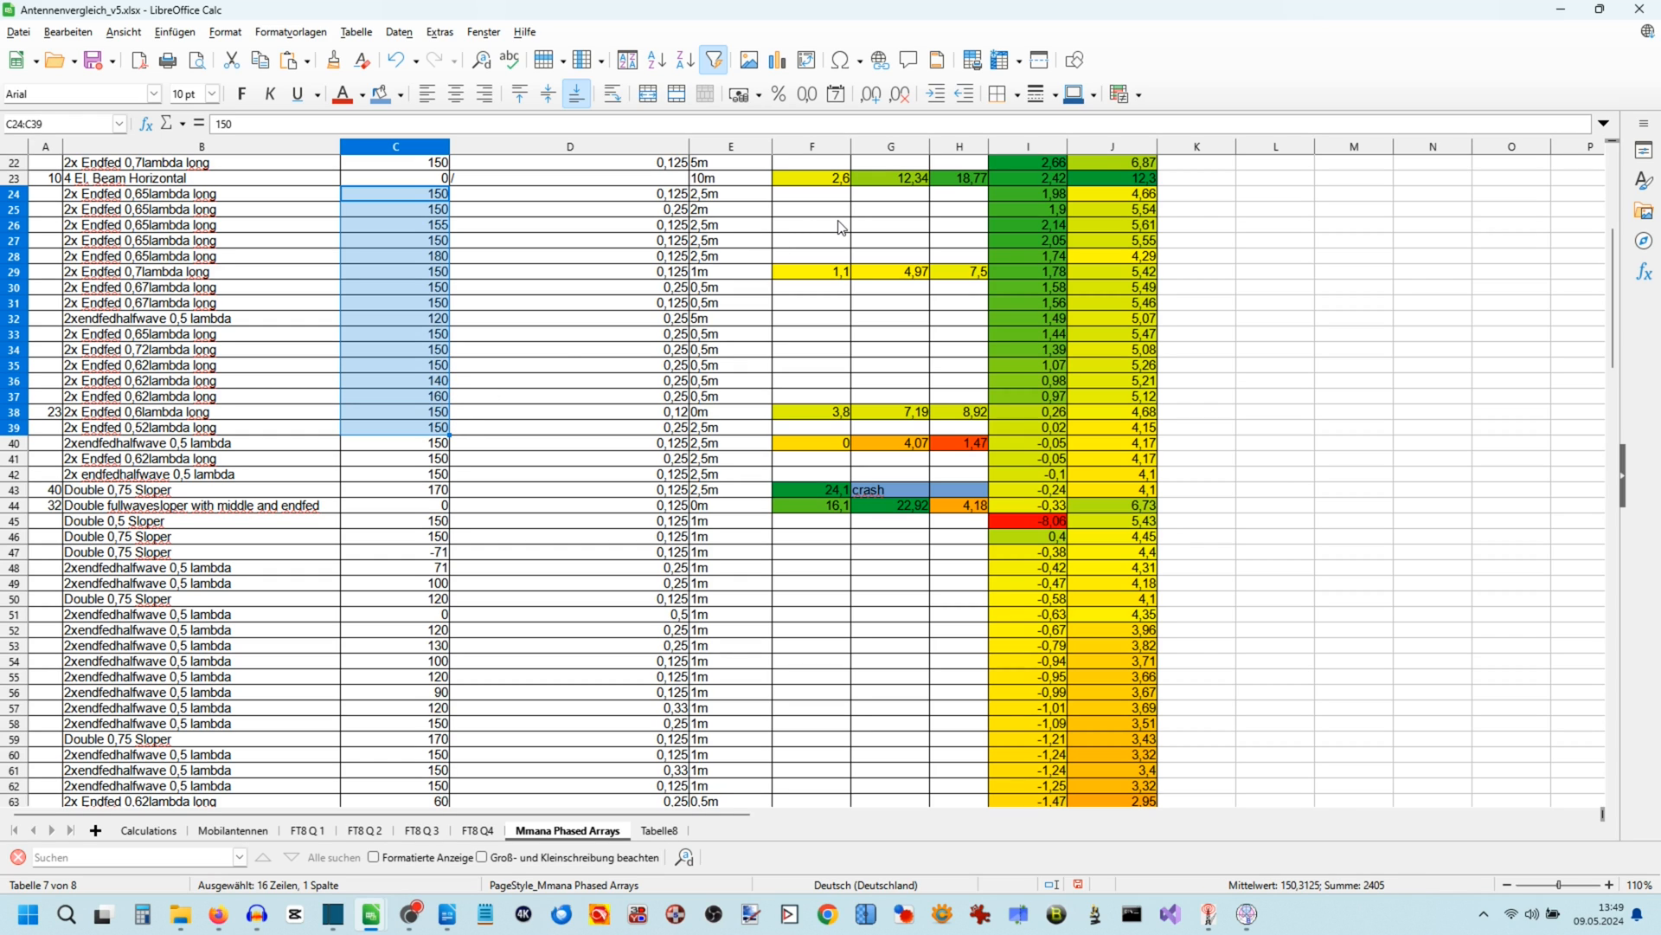
mouse_move(890, 214)
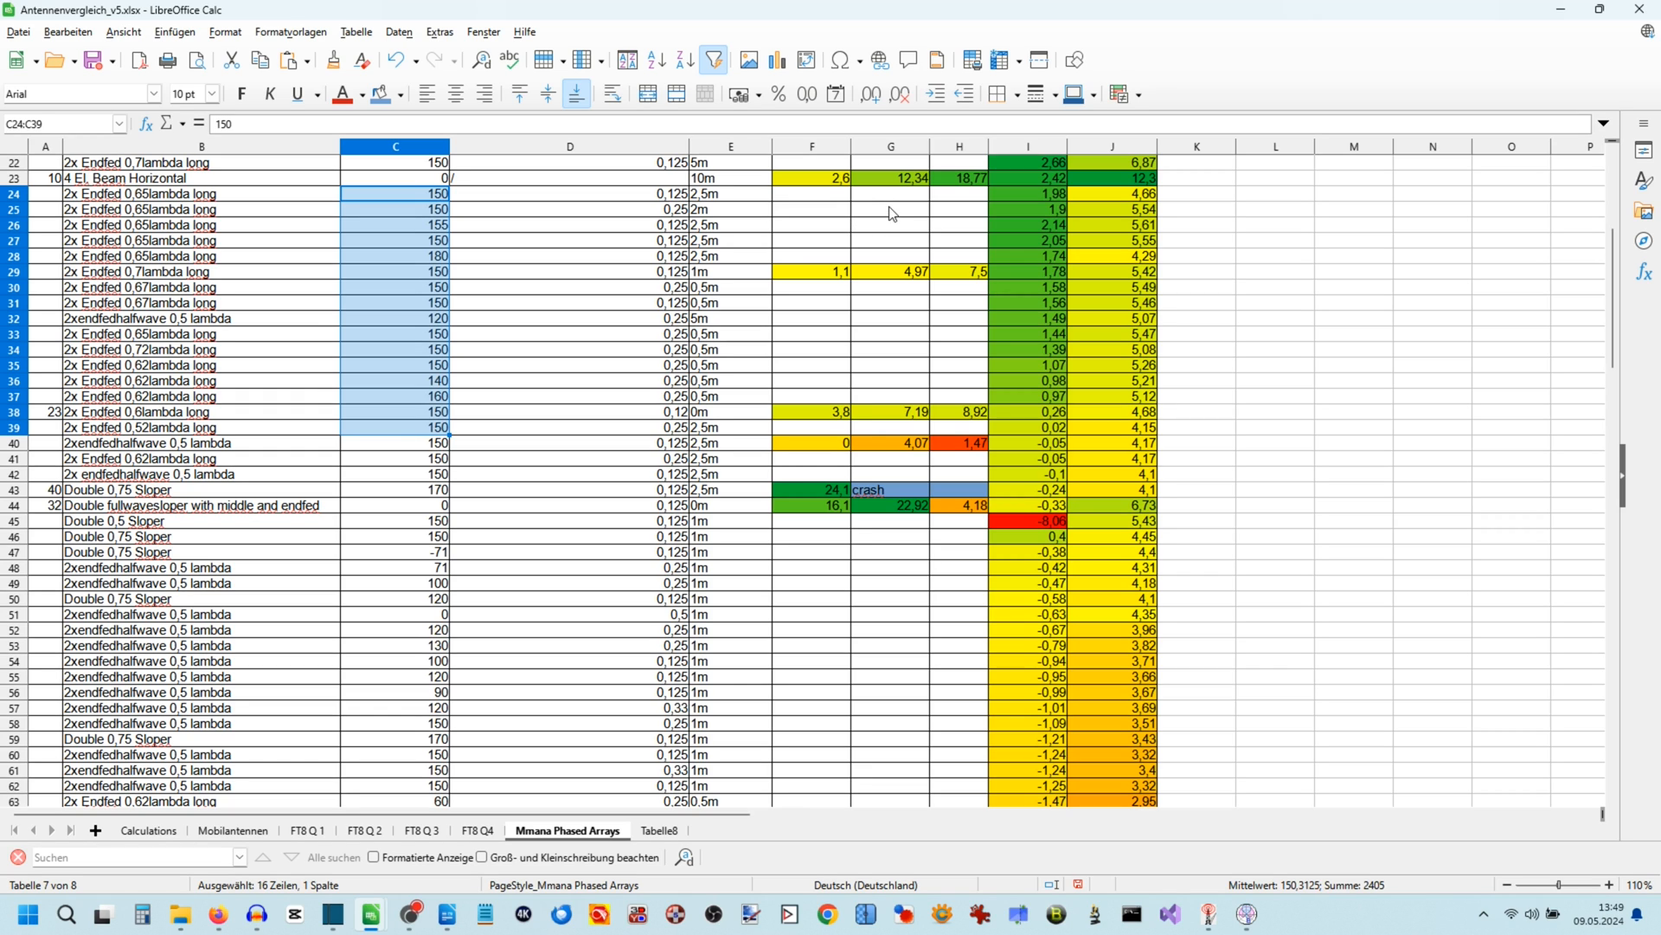
mouse_move(1009, 214)
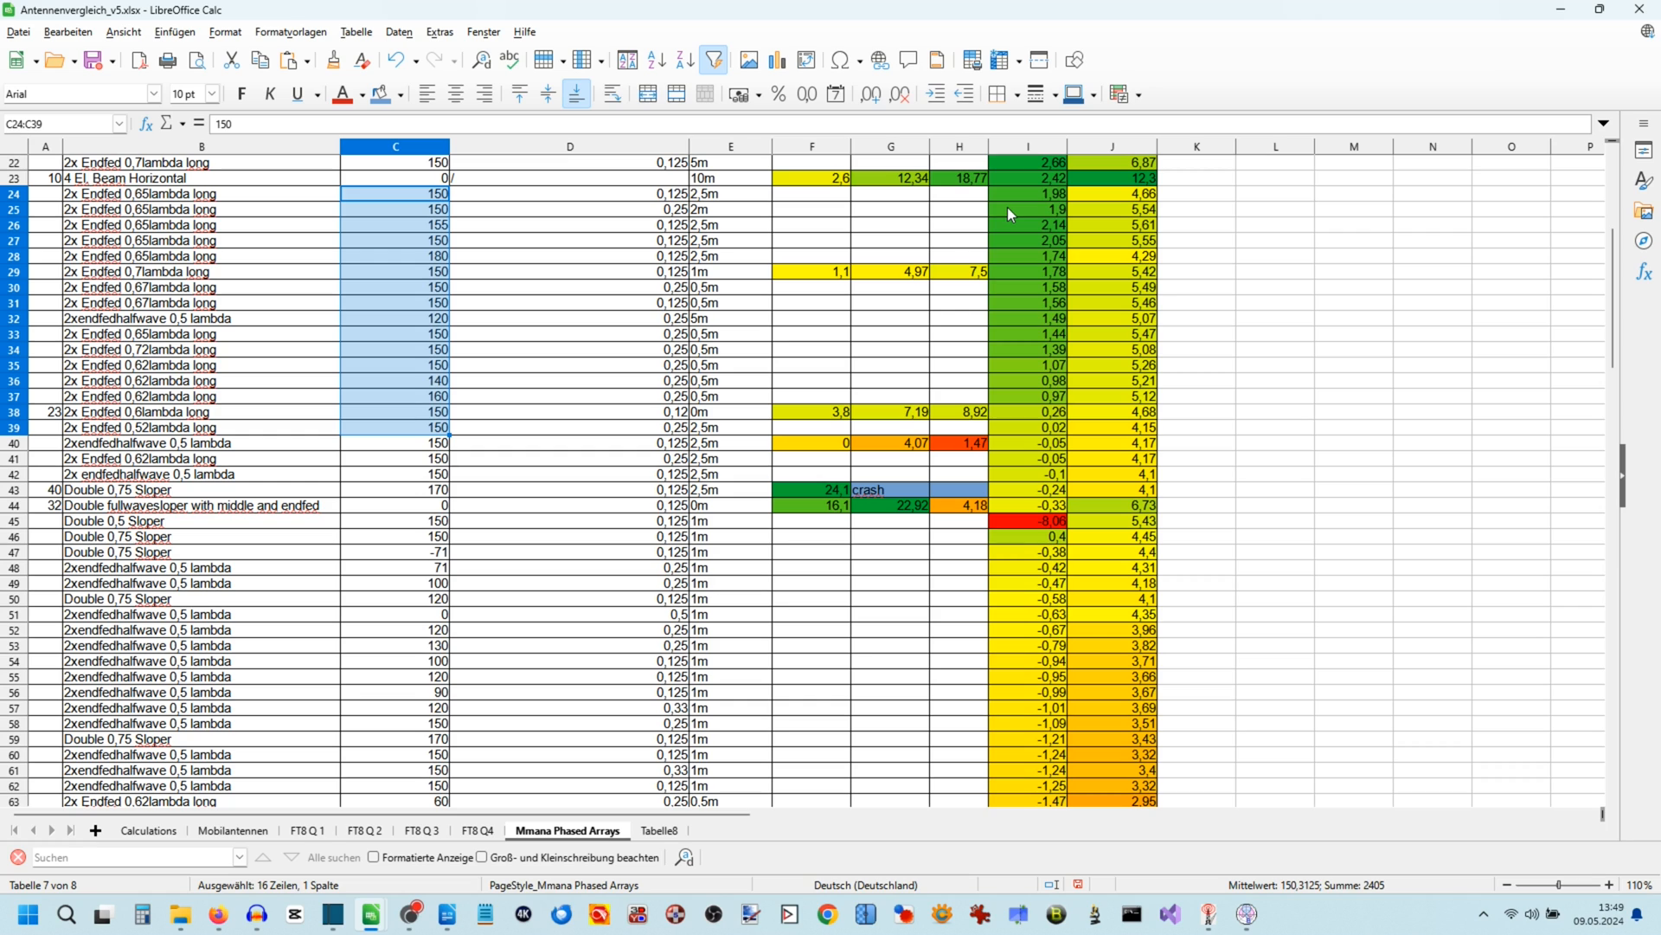
mouse_move(973, 216)
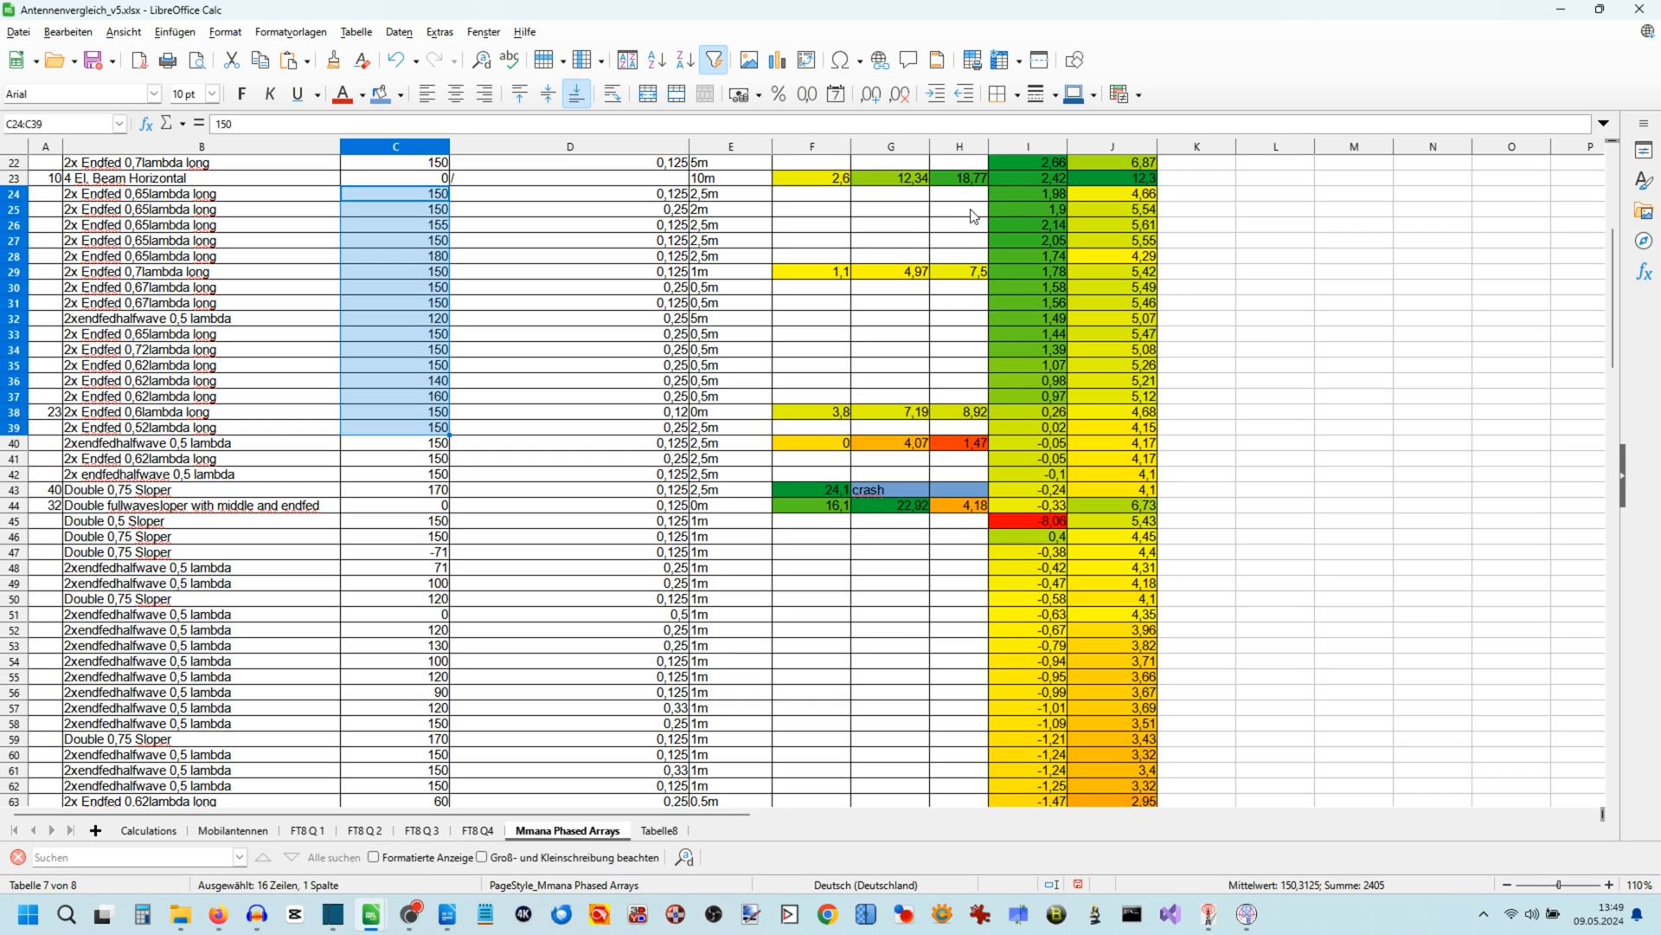
mouse_move(738, 311)
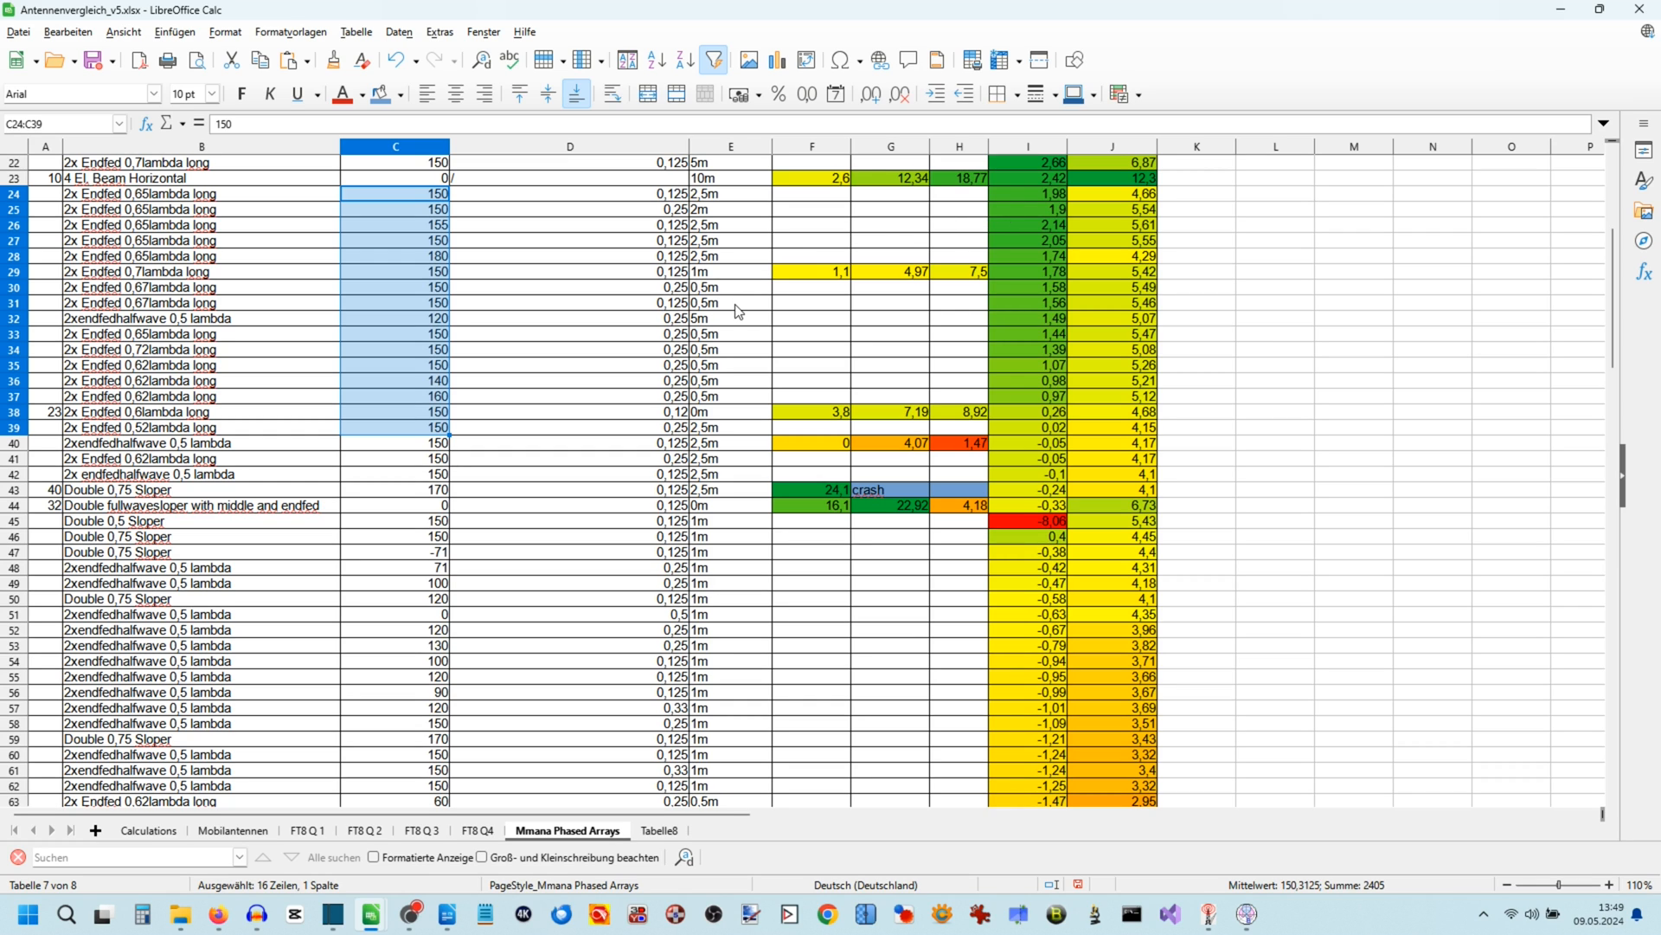